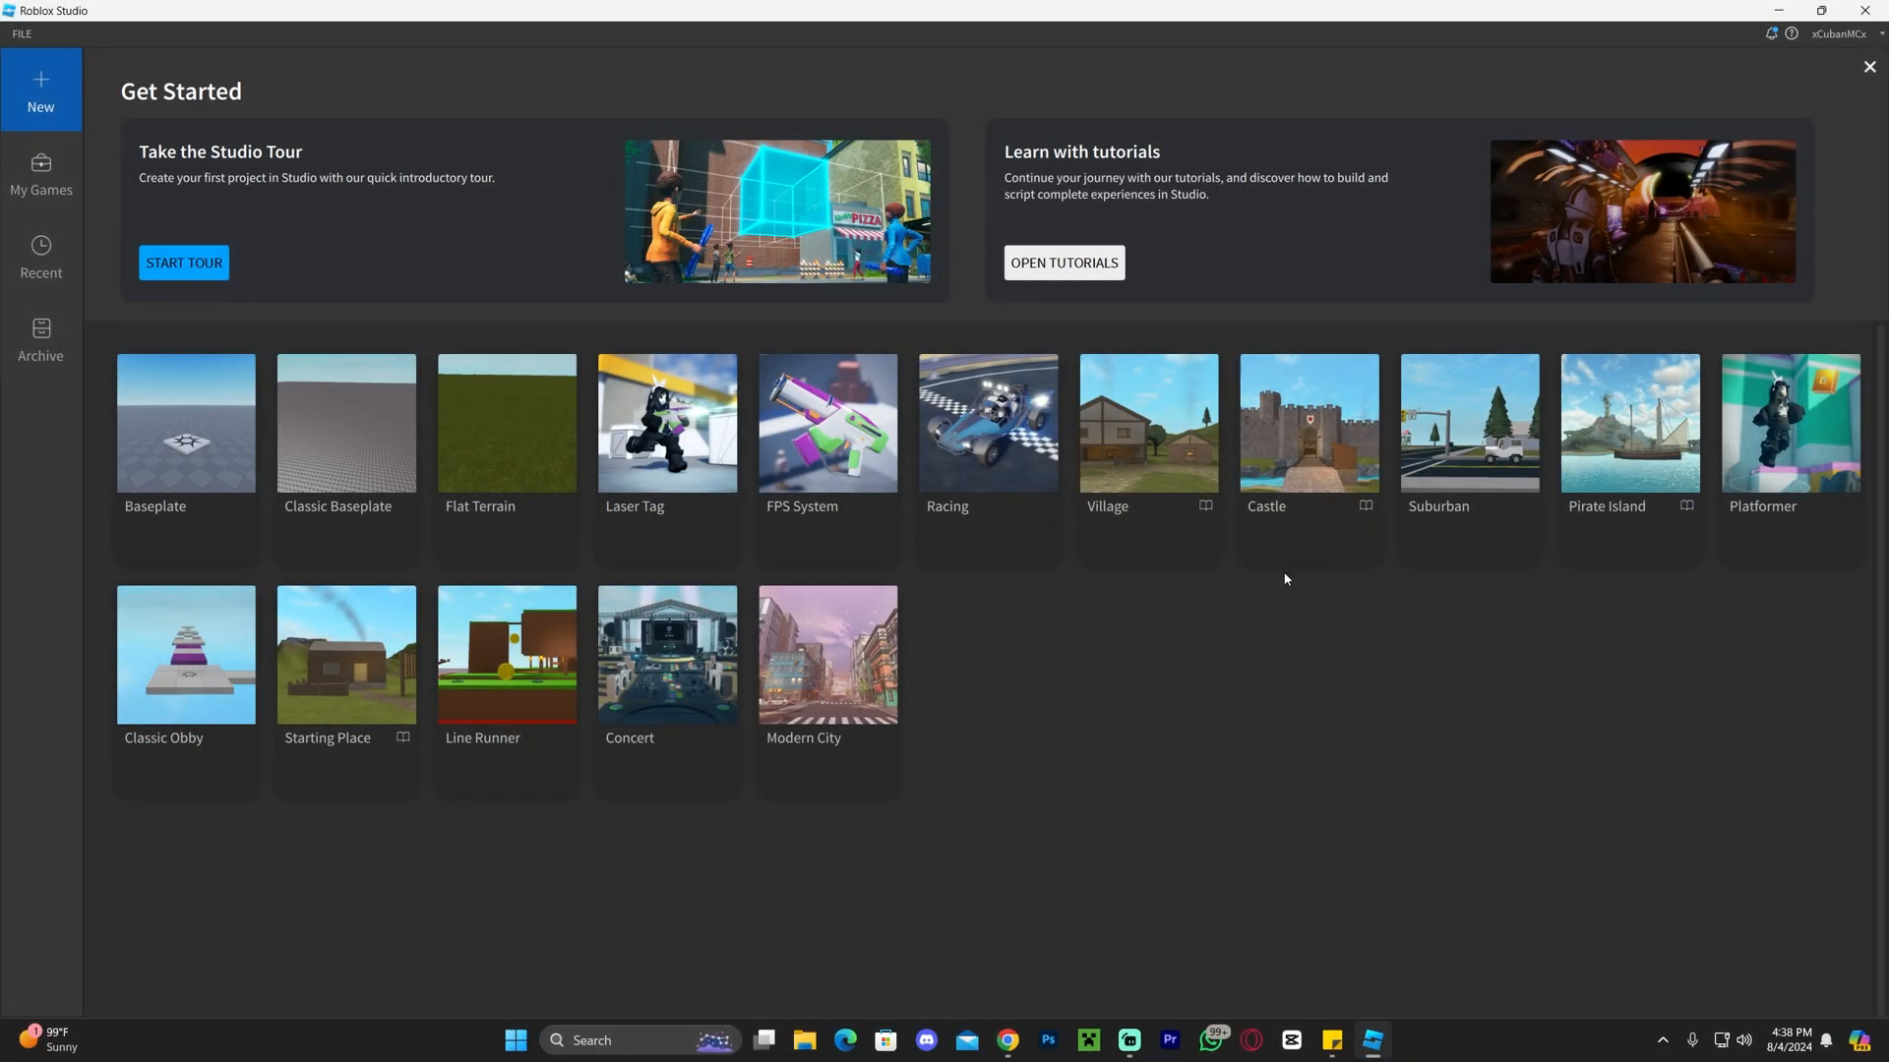
mouse_move(1483, 695)
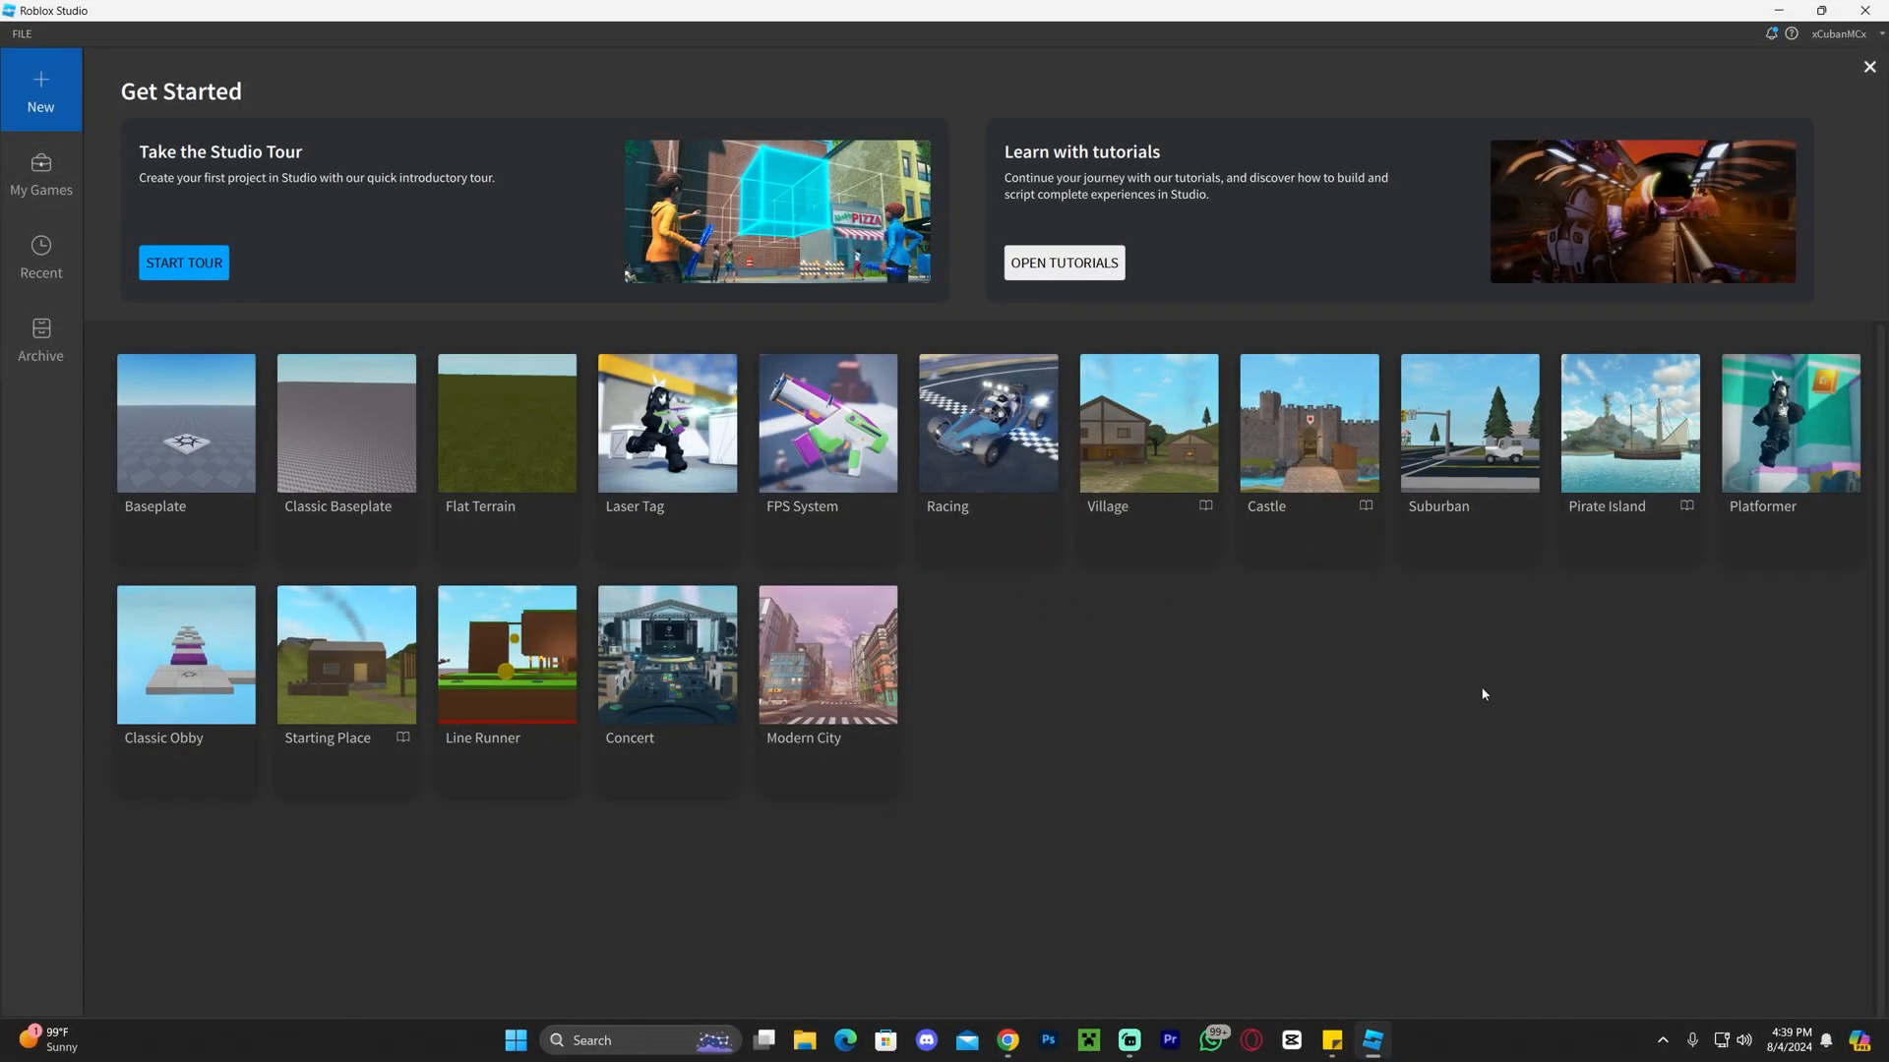
mouse_move(1229, 779)
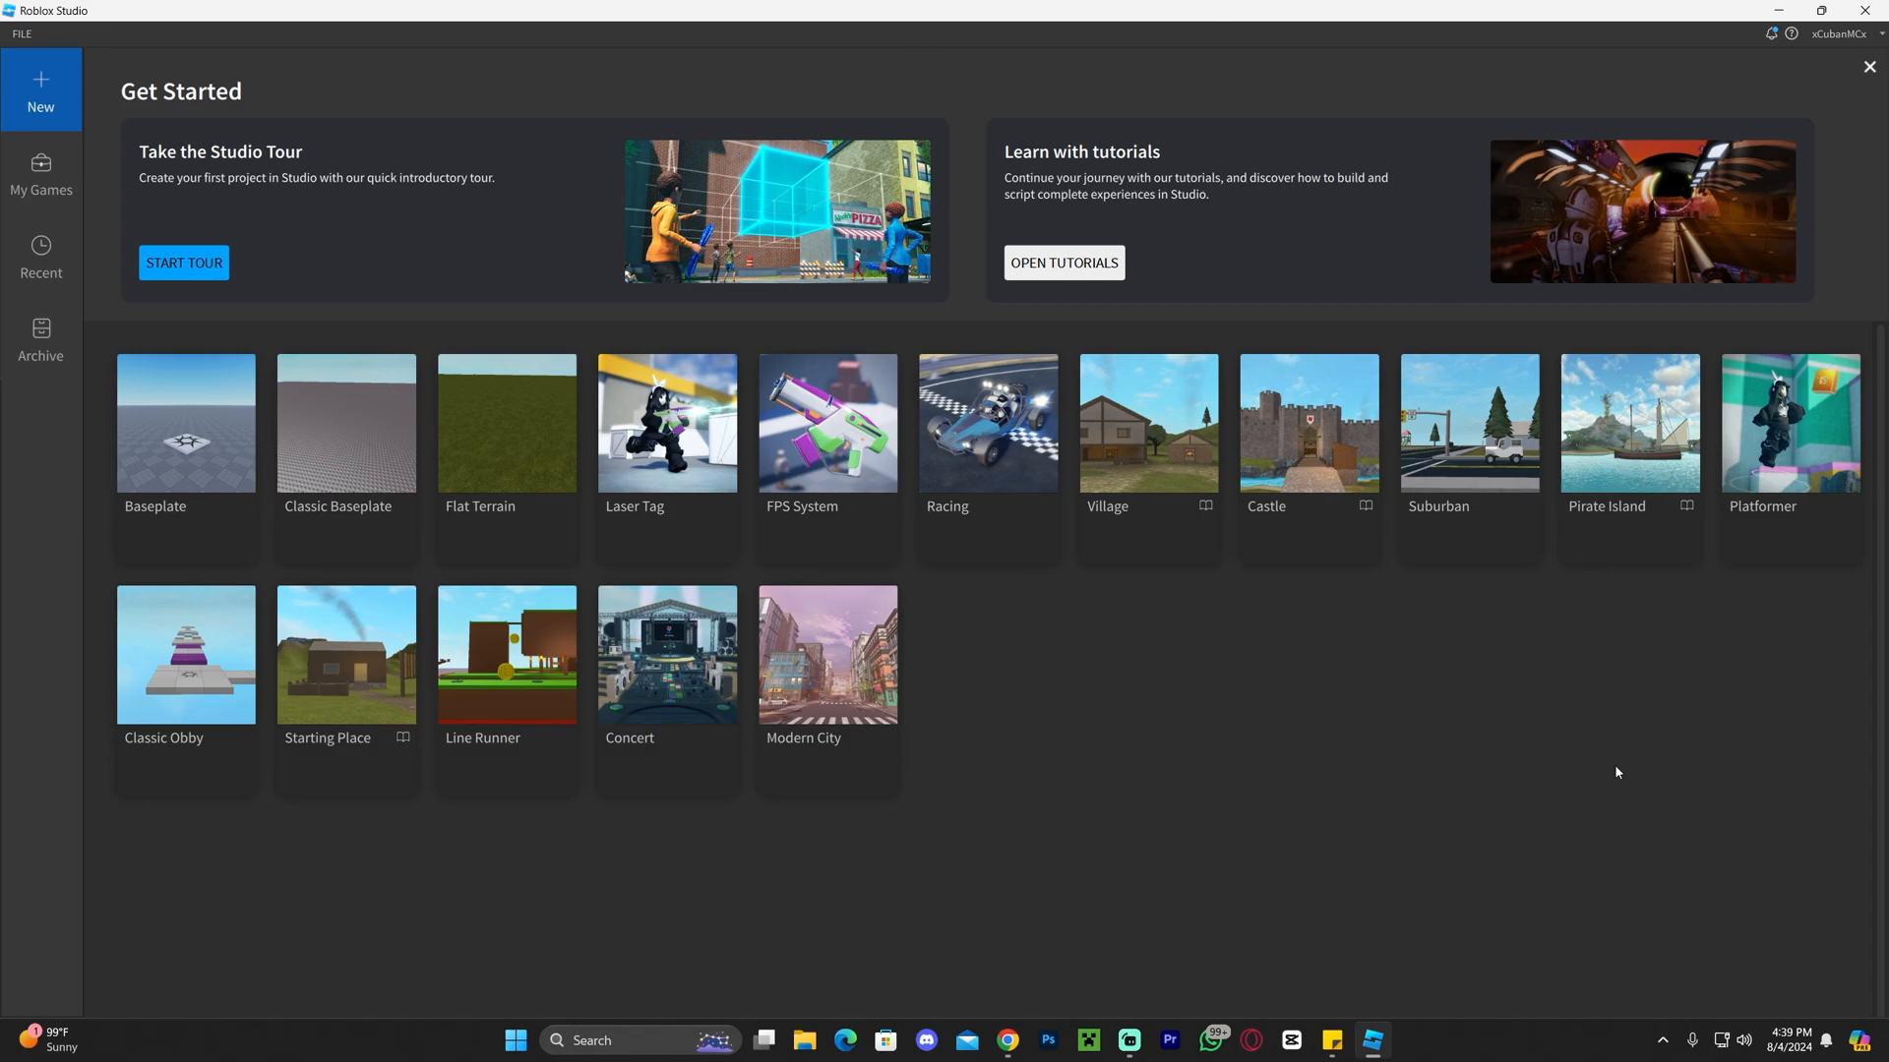
mouse_move(1522, 554)
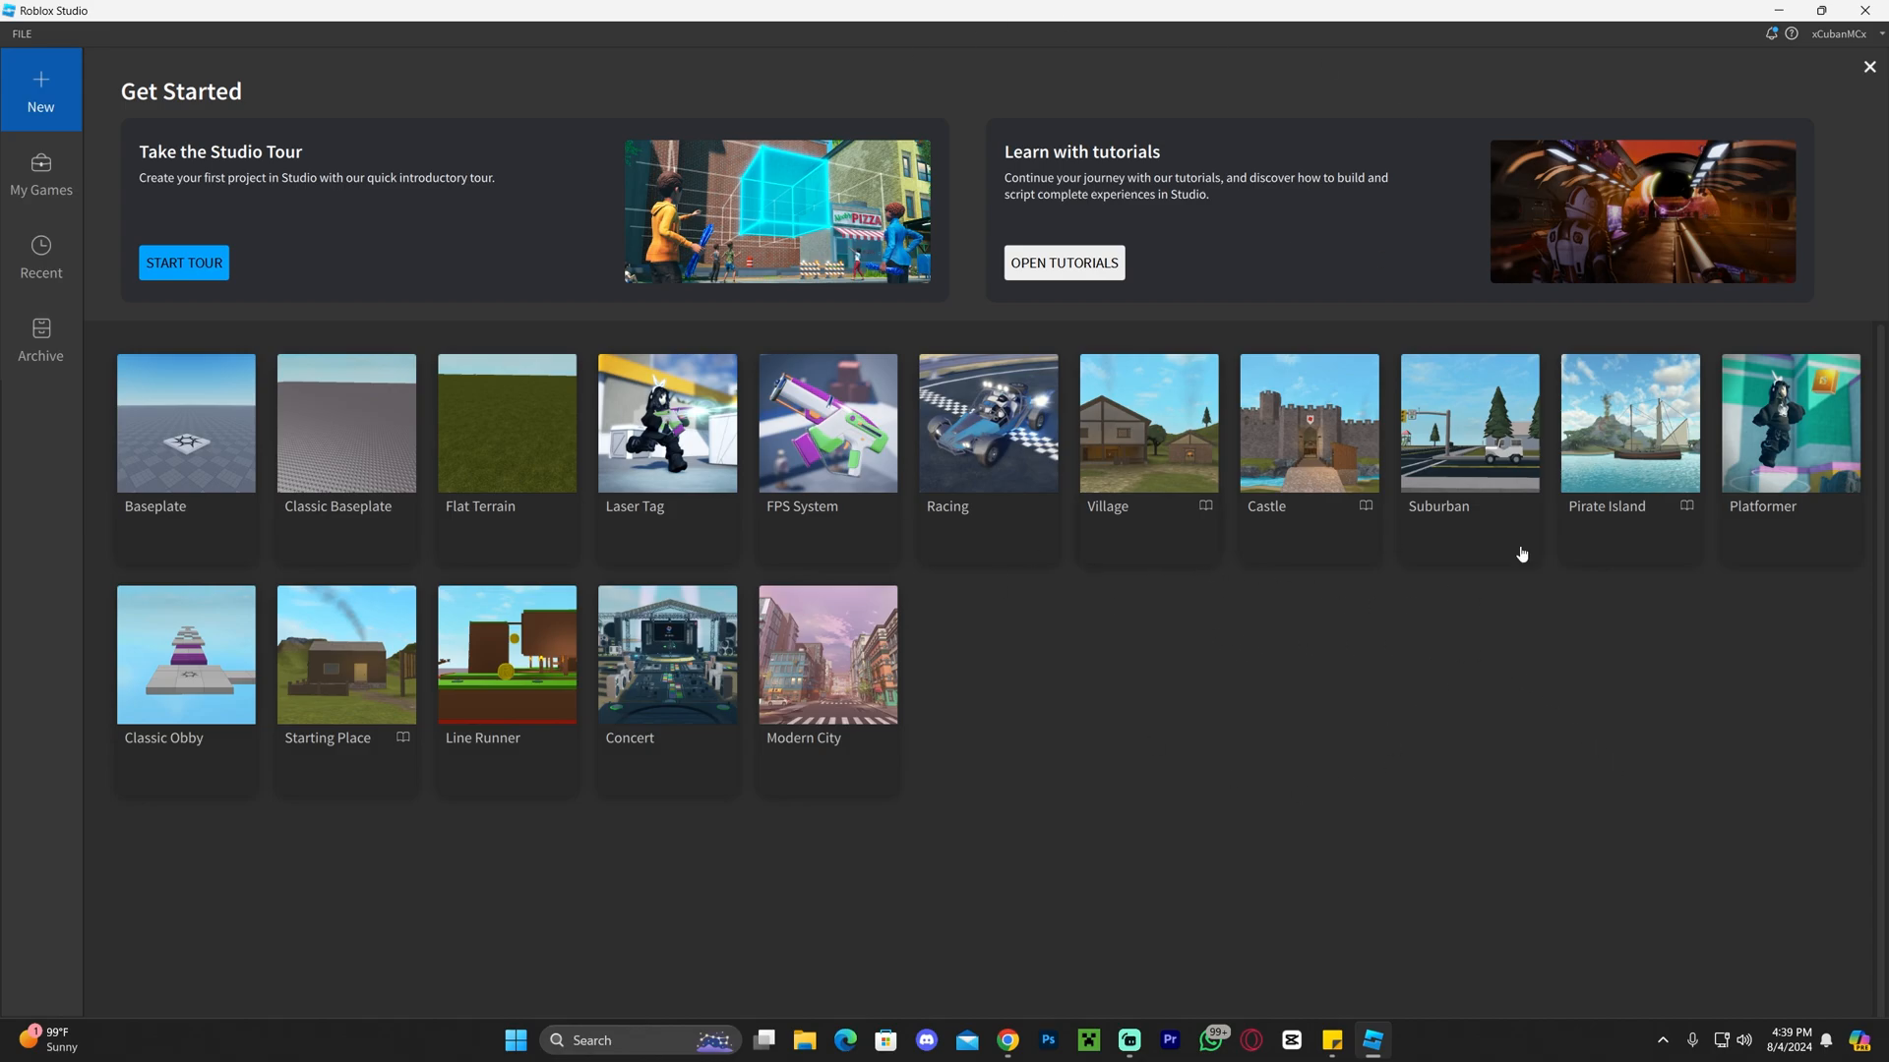
mouse_move(1329, 598)
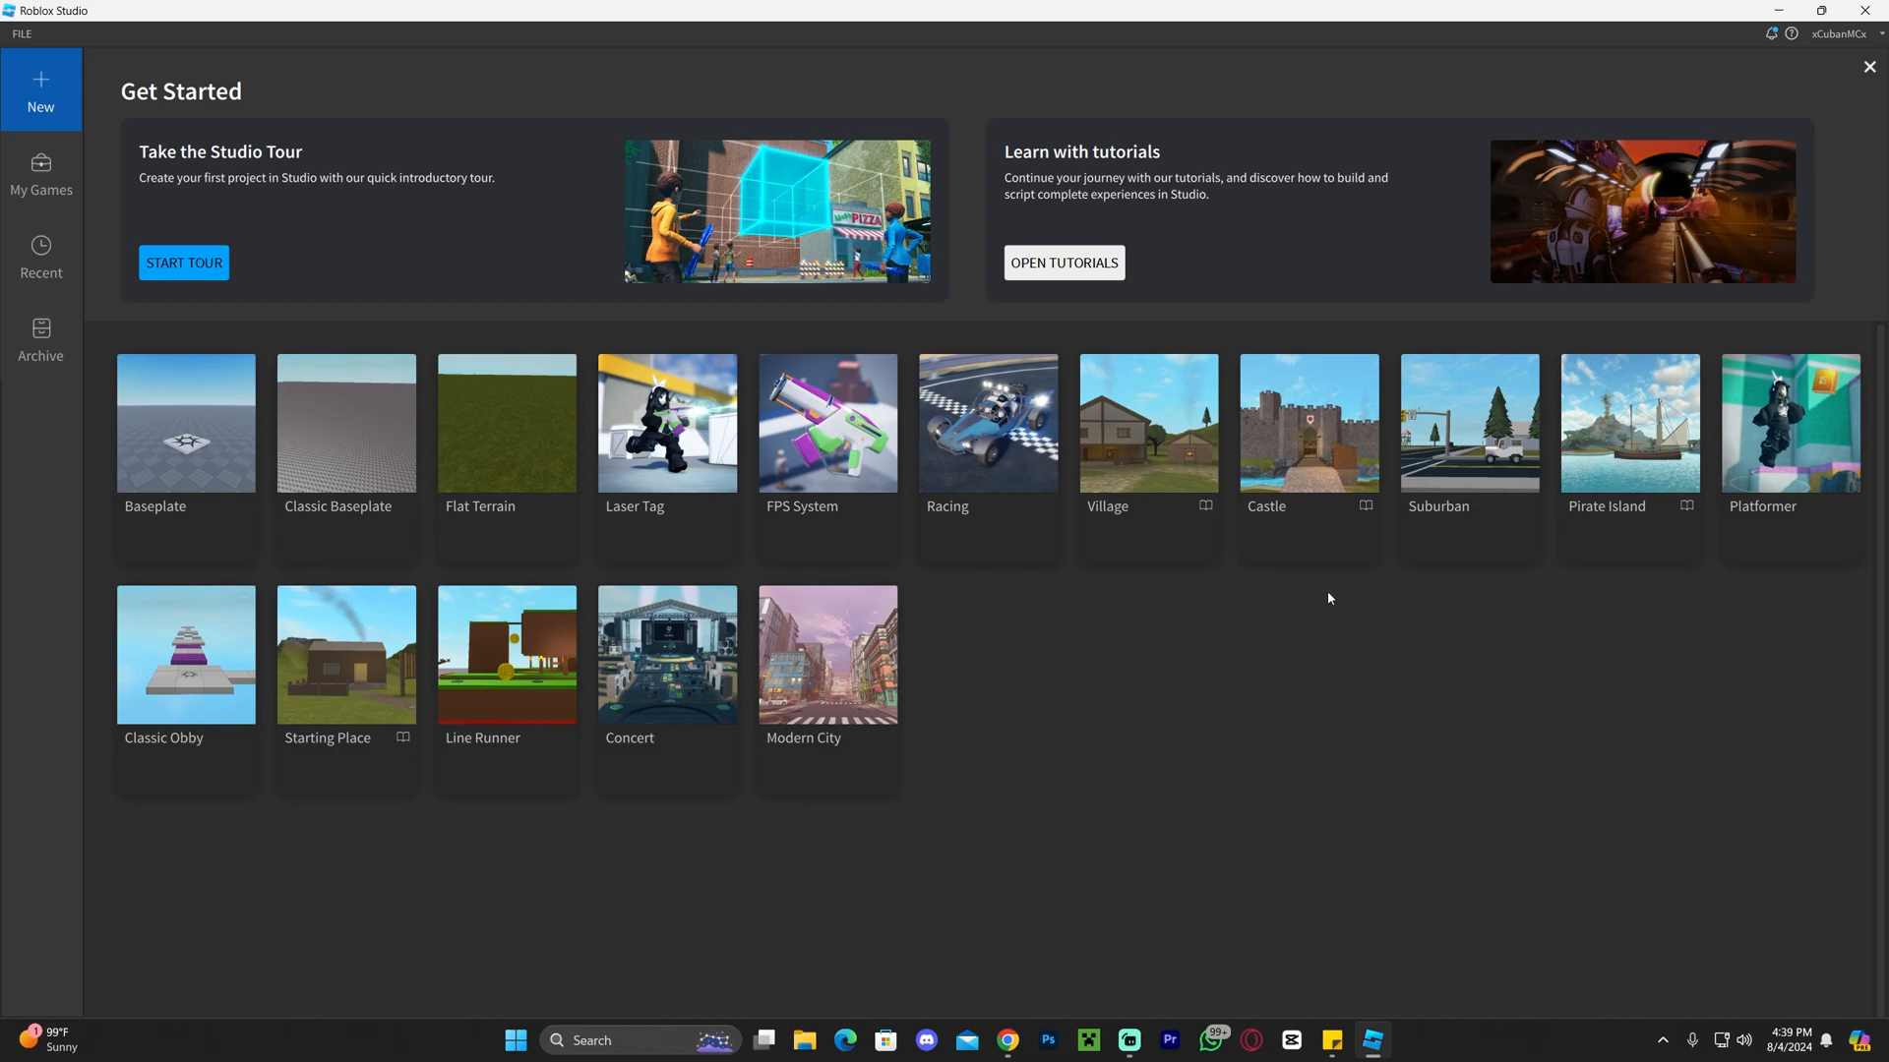
mouse_move(180, 450)
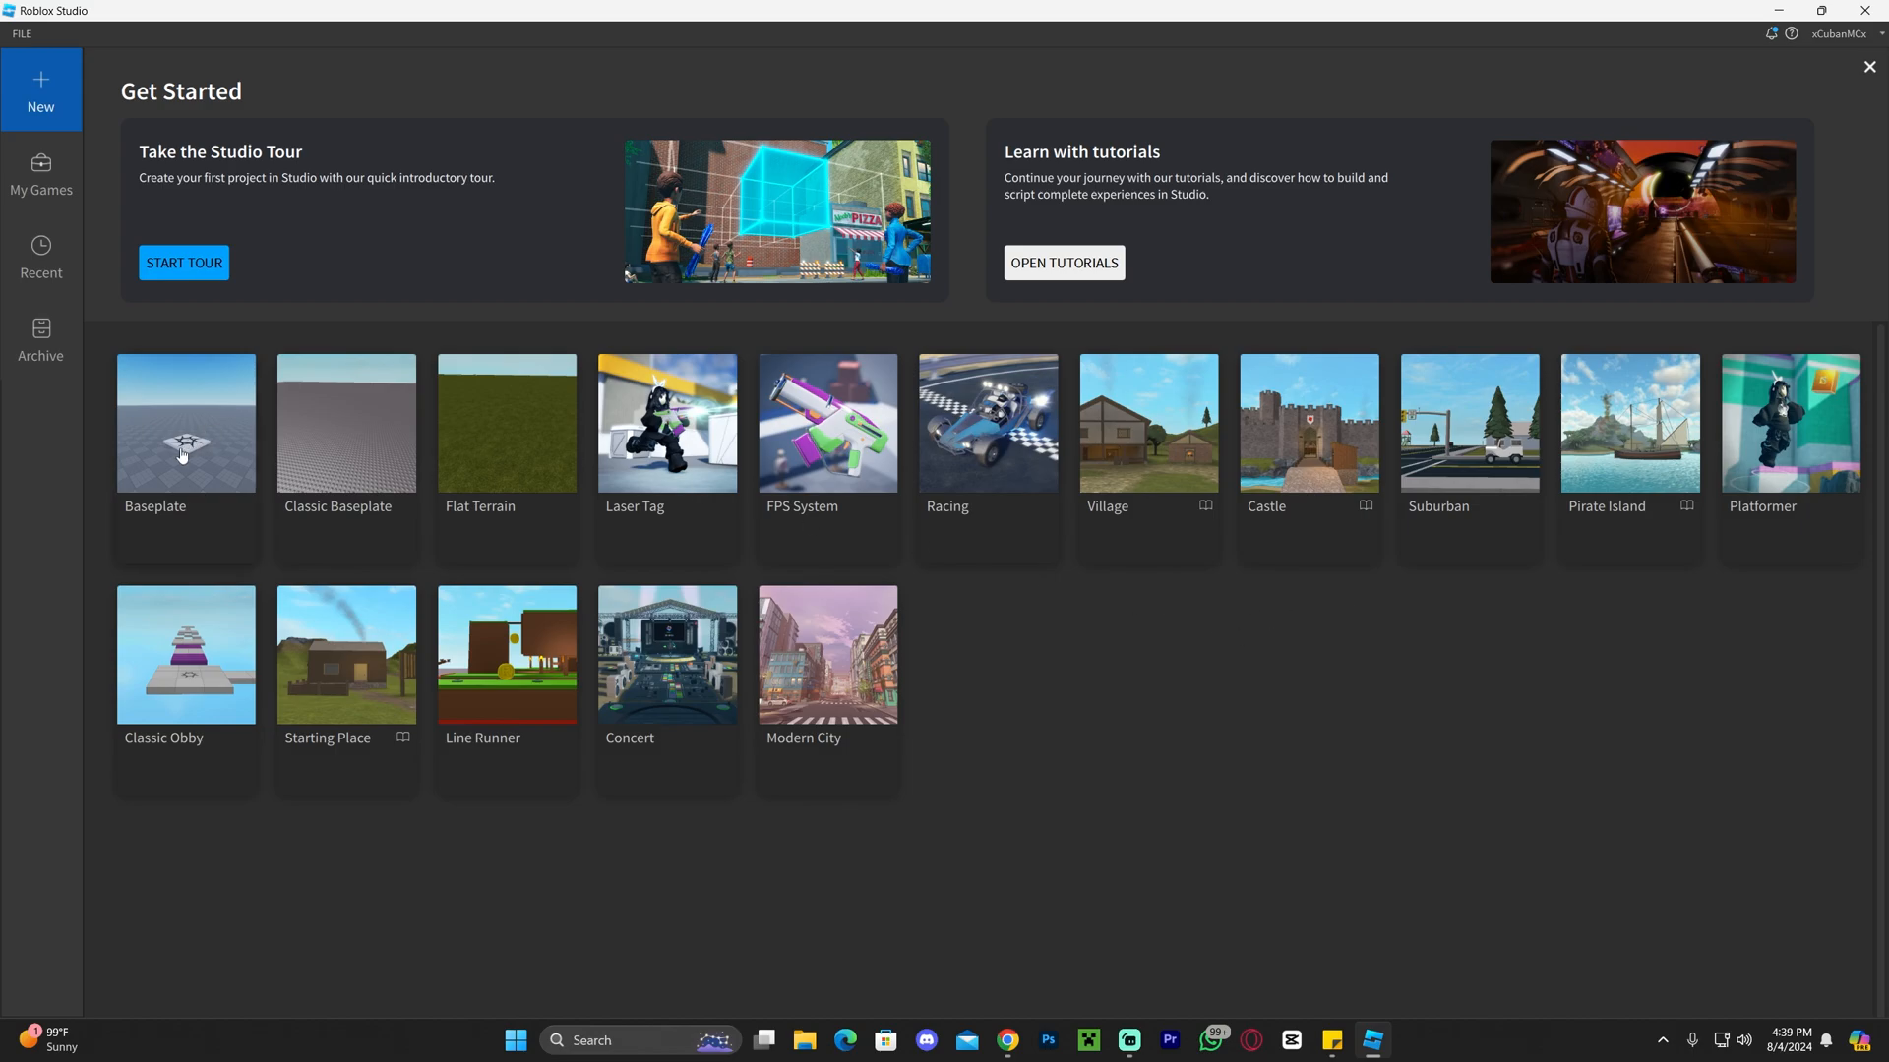
Step: Create a new place from the Baseplate template
left_click(185, 422)
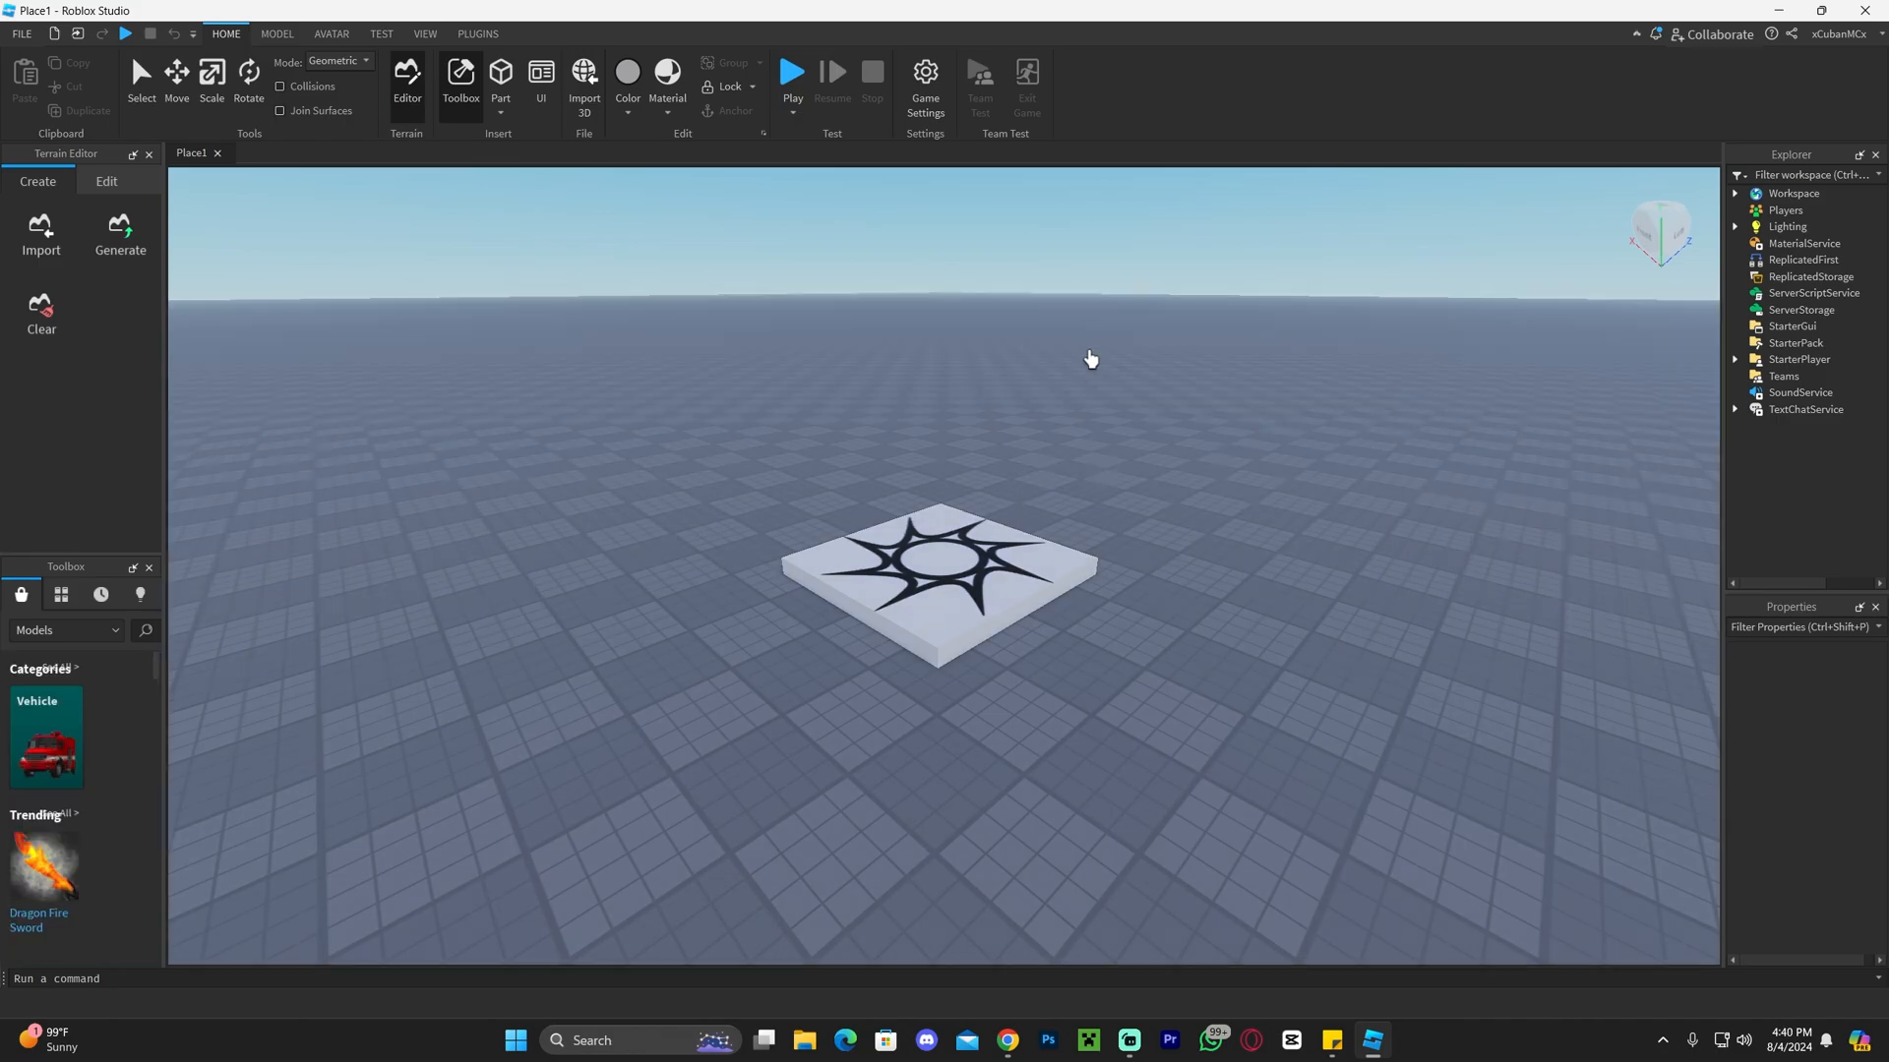
mouse_move(1044, 334)
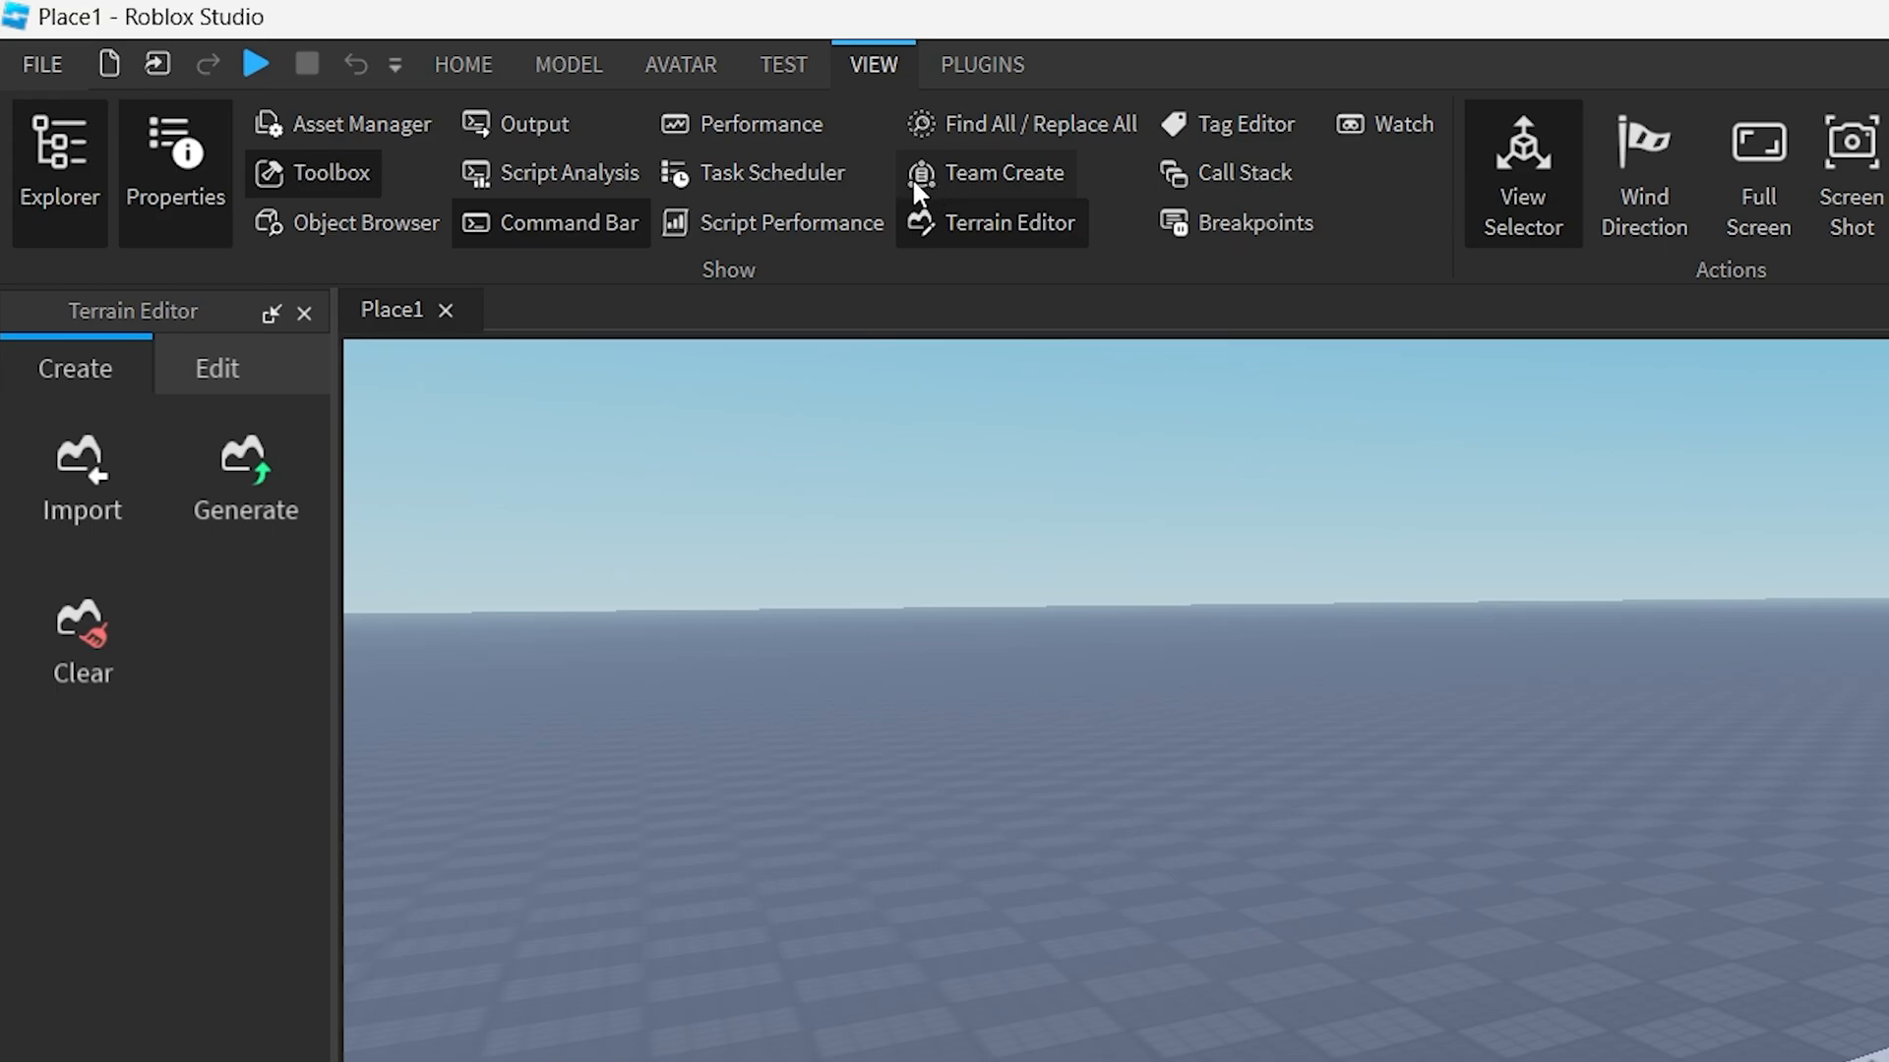
mouse_move(1031, 187)
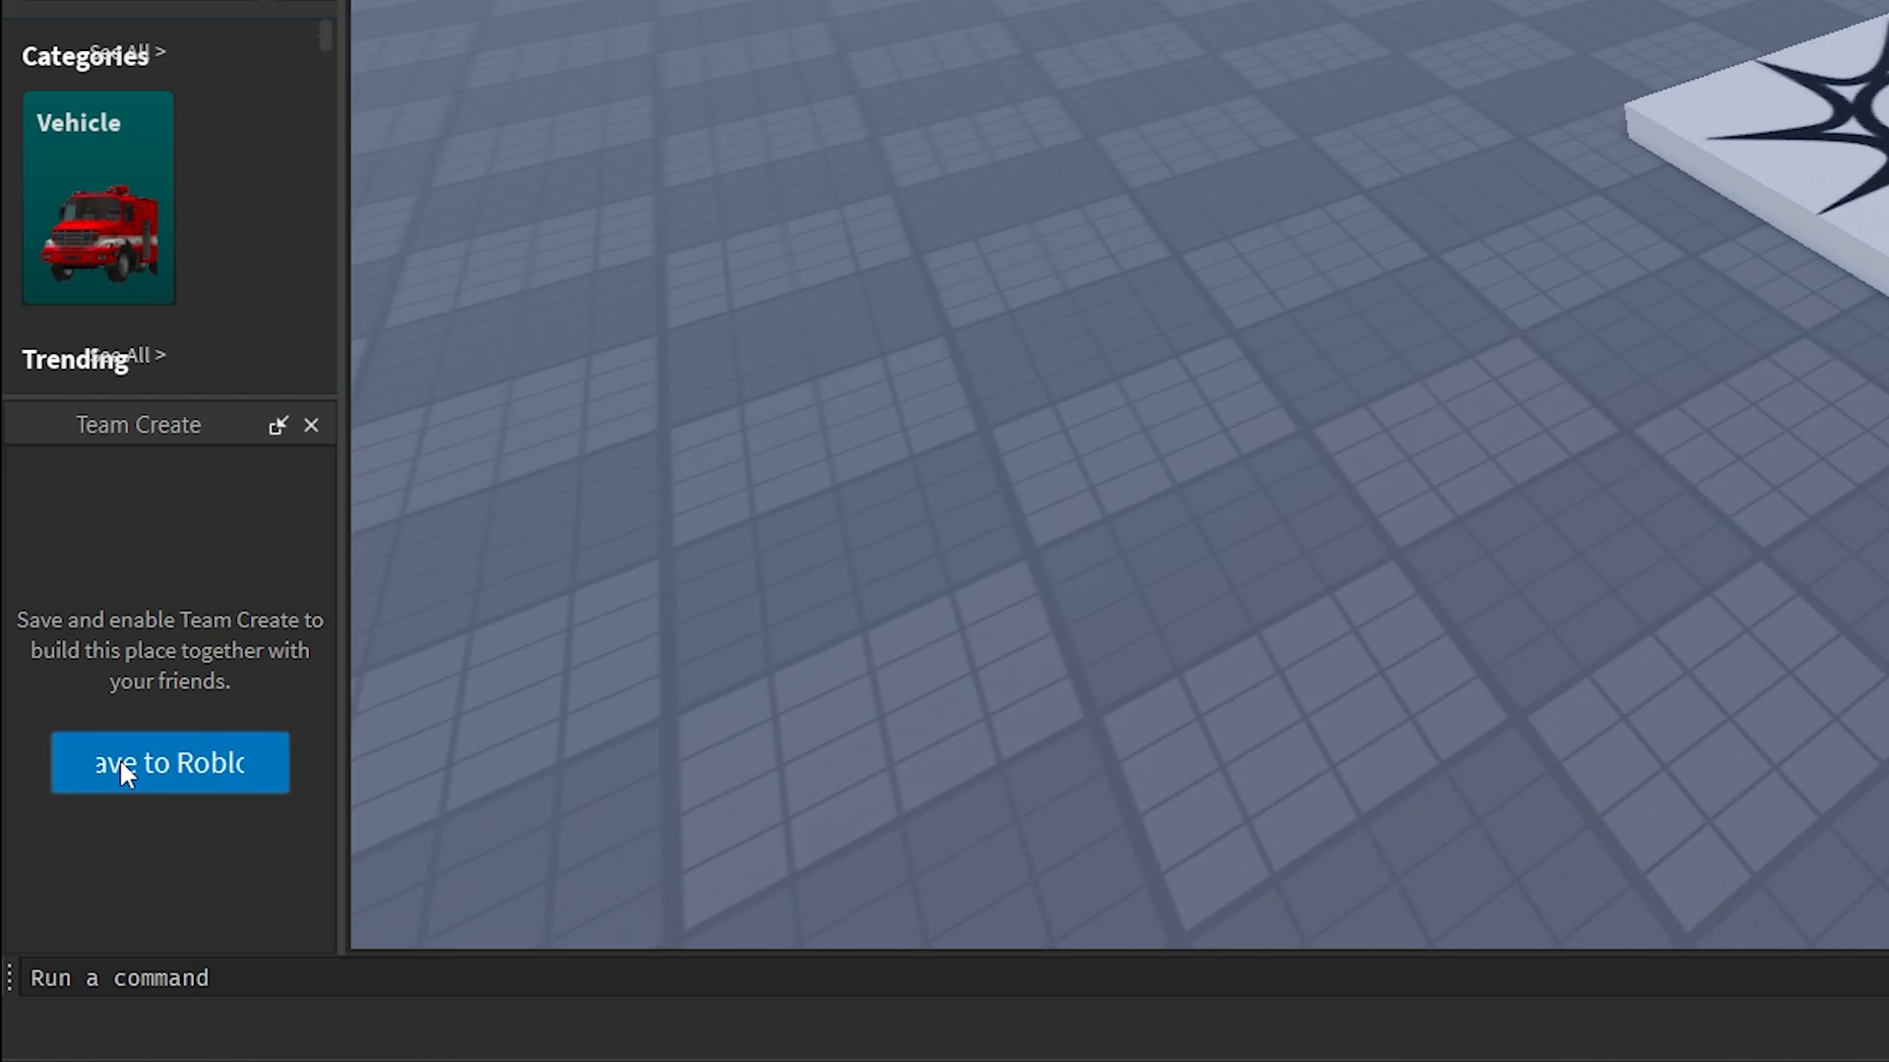
Step: Open Save to Roblox and name the game 'itzCuba tutorials' with Team Create on
left_click(169, 762)
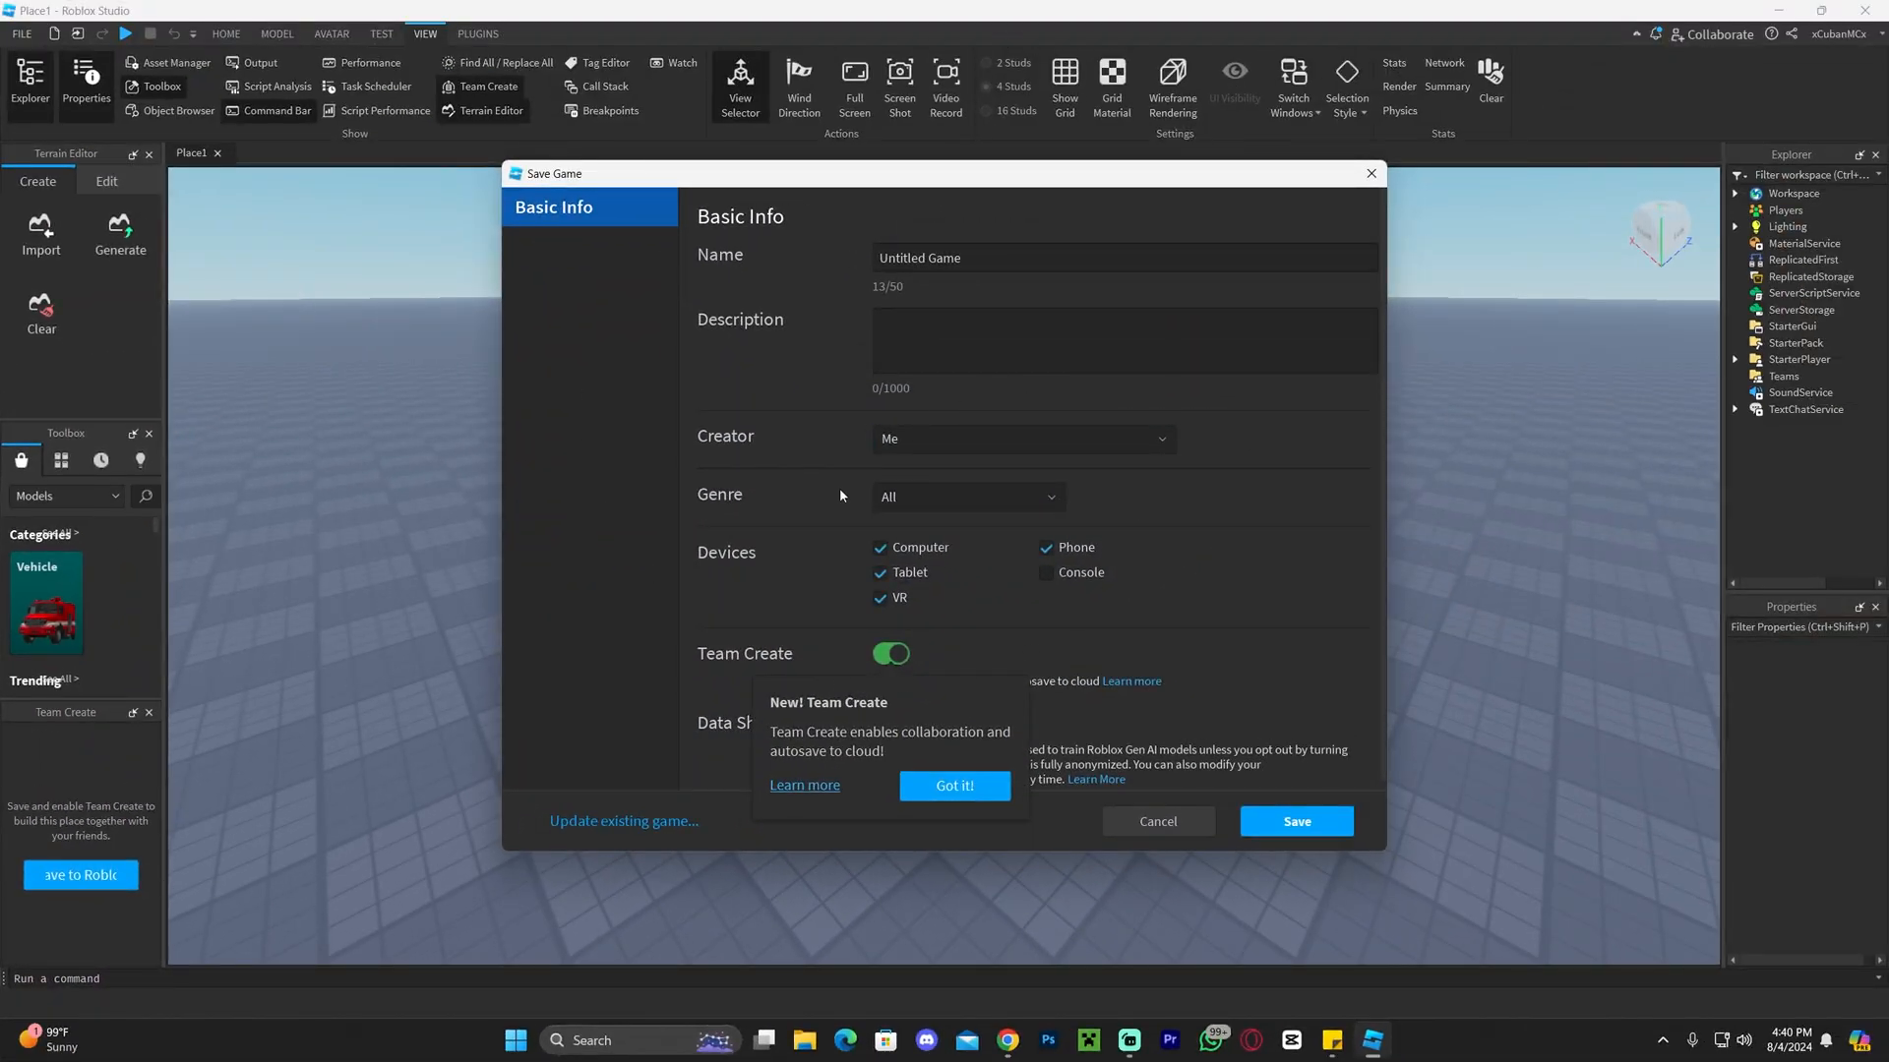
left_click(954, 786)
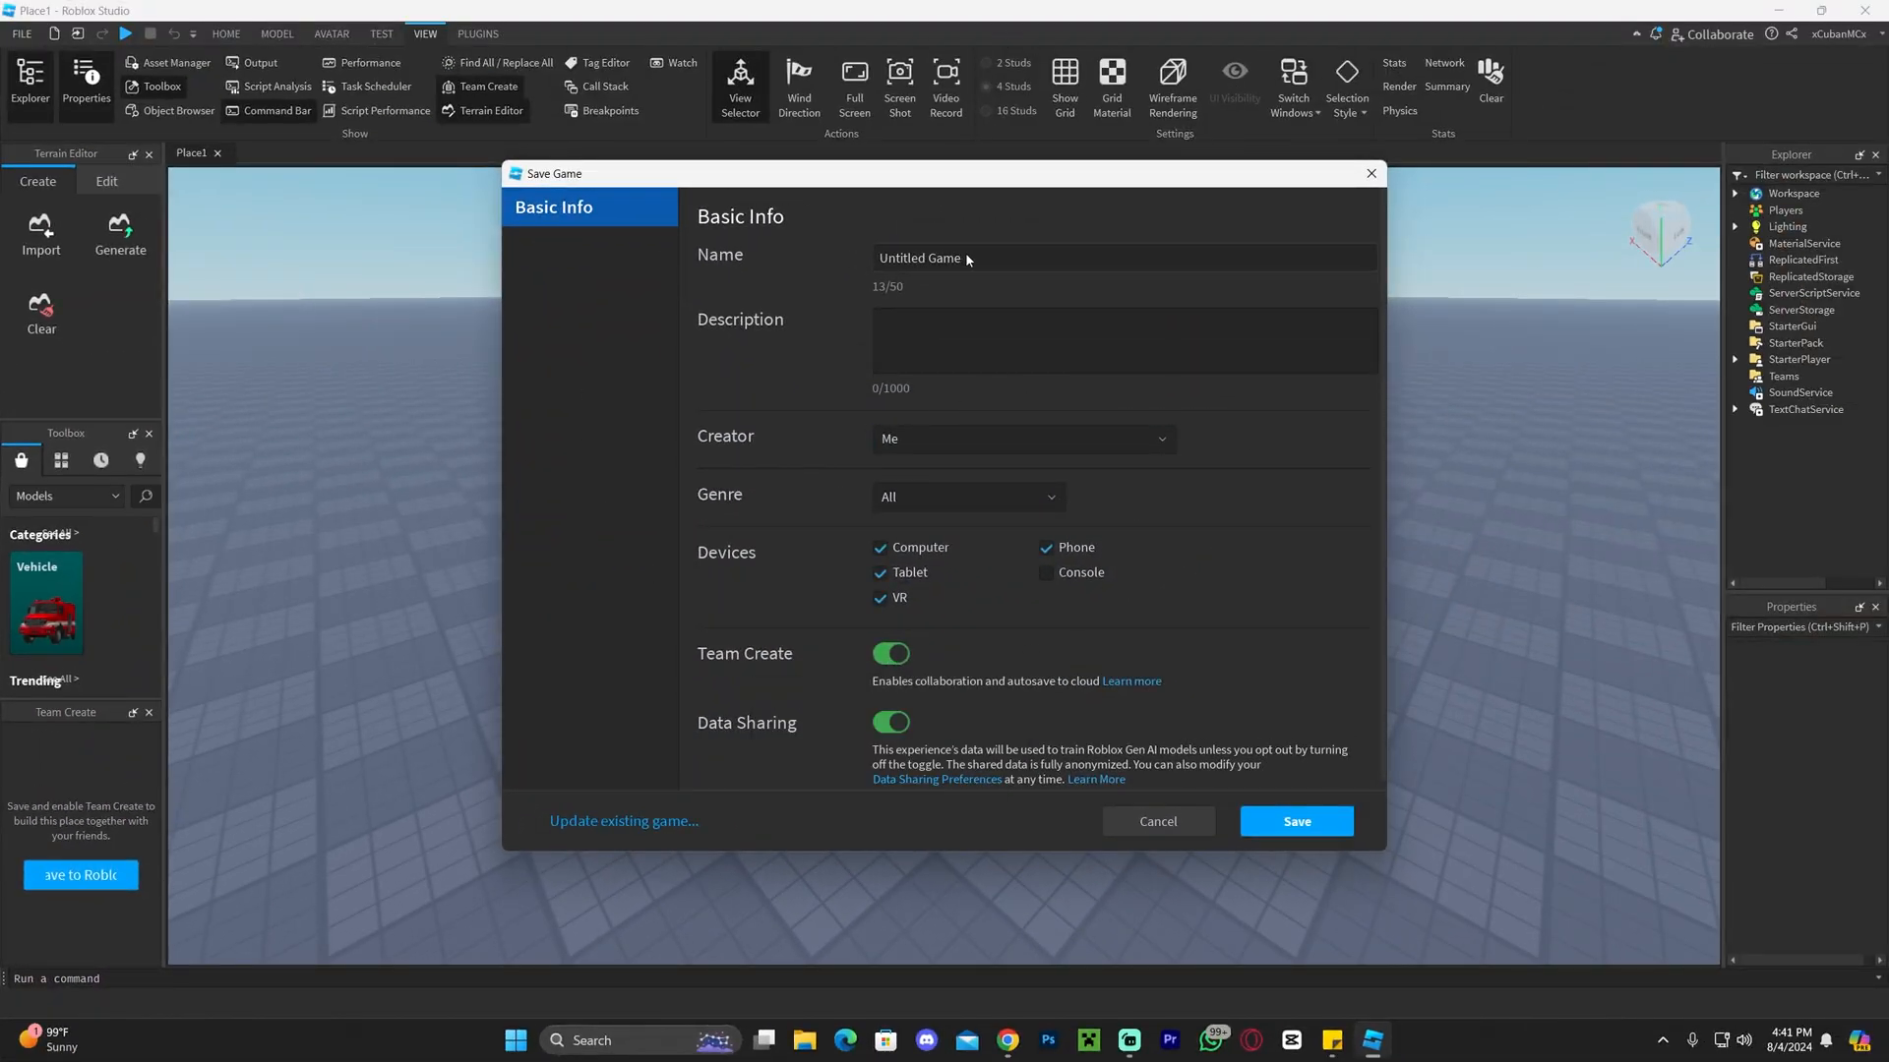
type("itz")
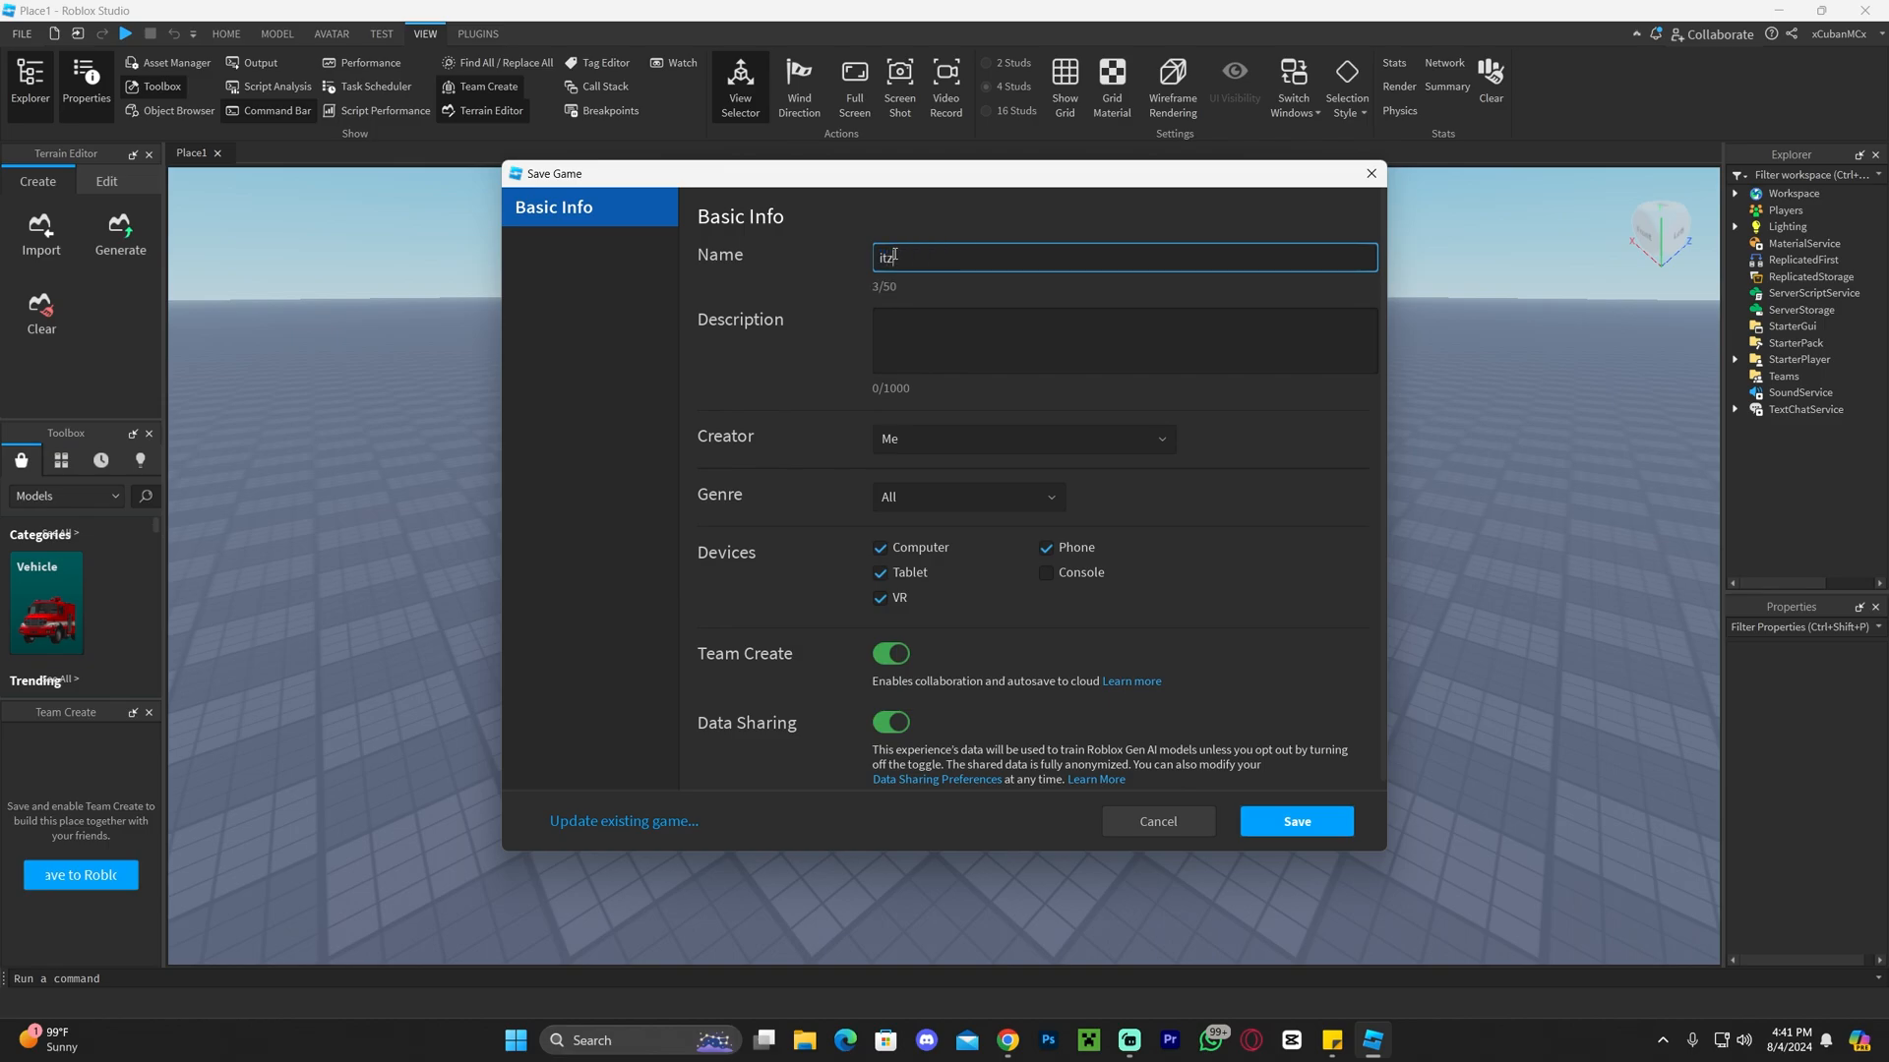
type("Cuba tutorials")
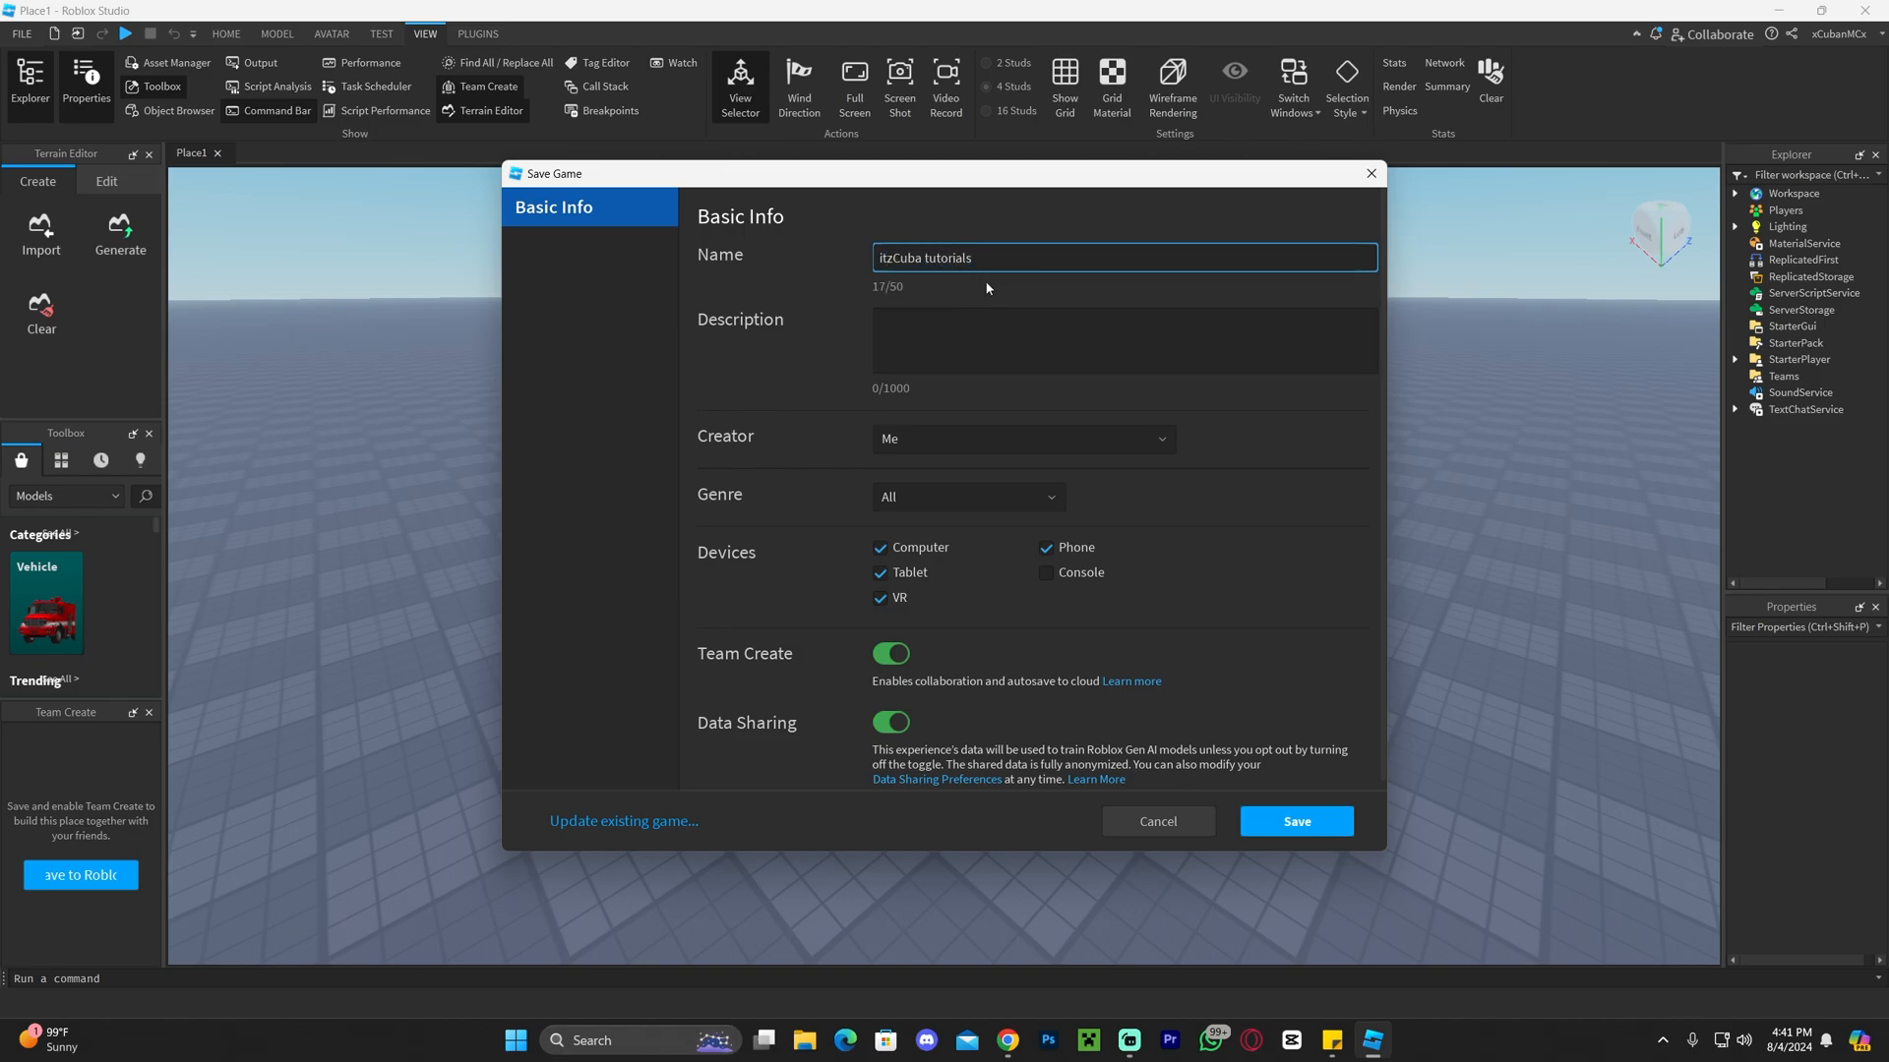
left_click(1125, 335)
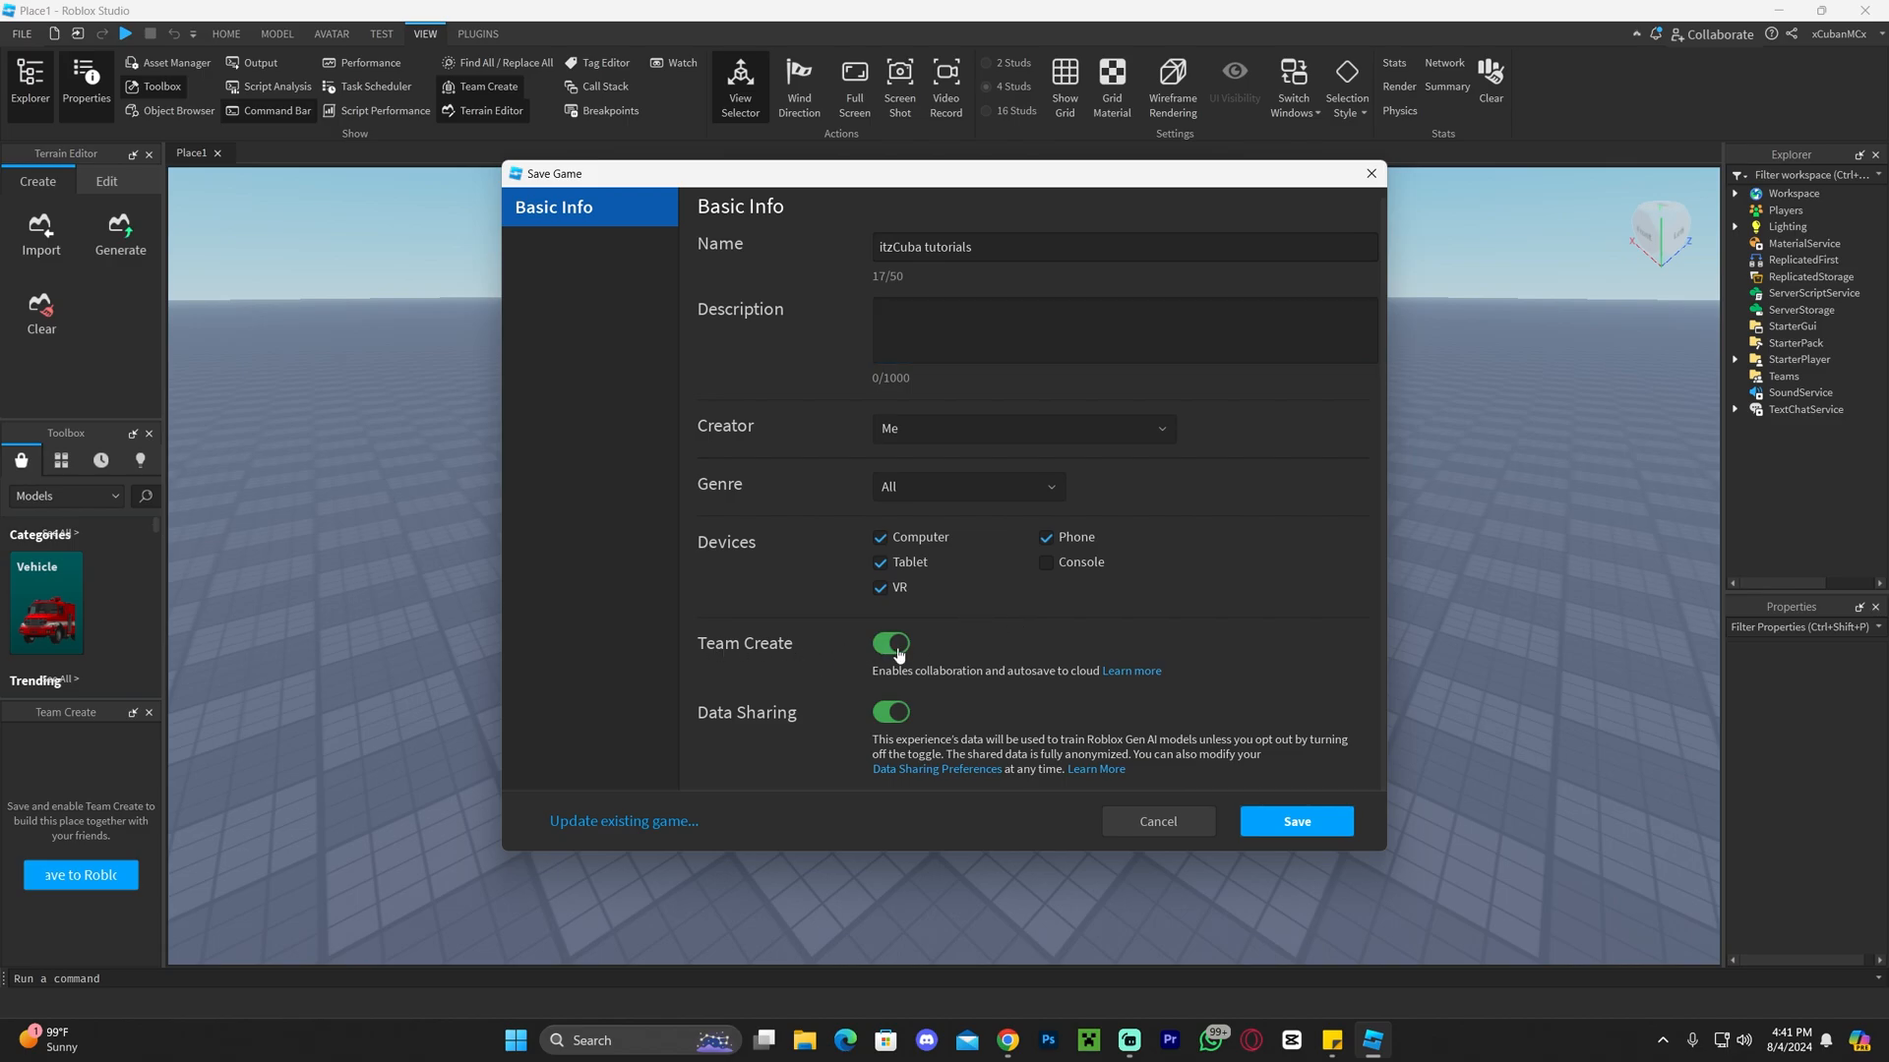
mouse_move(859, 632)
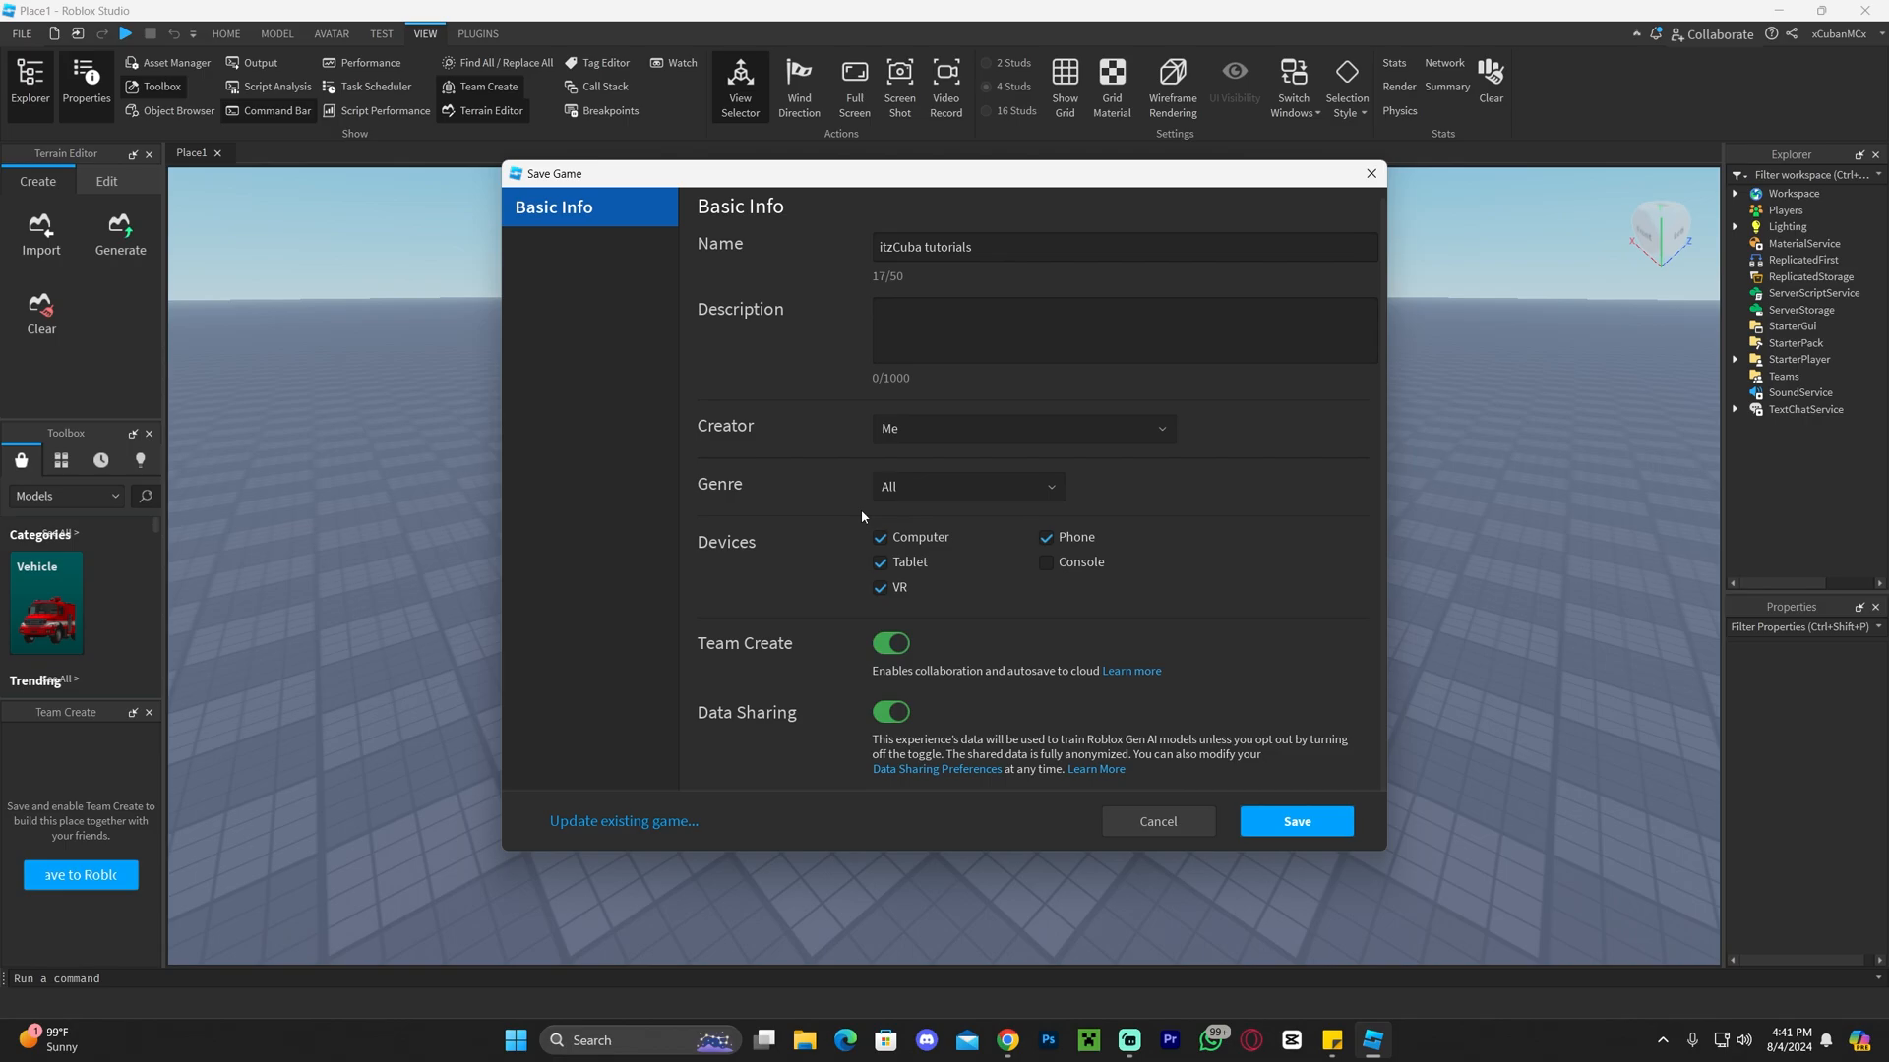
left_click(967, 487)
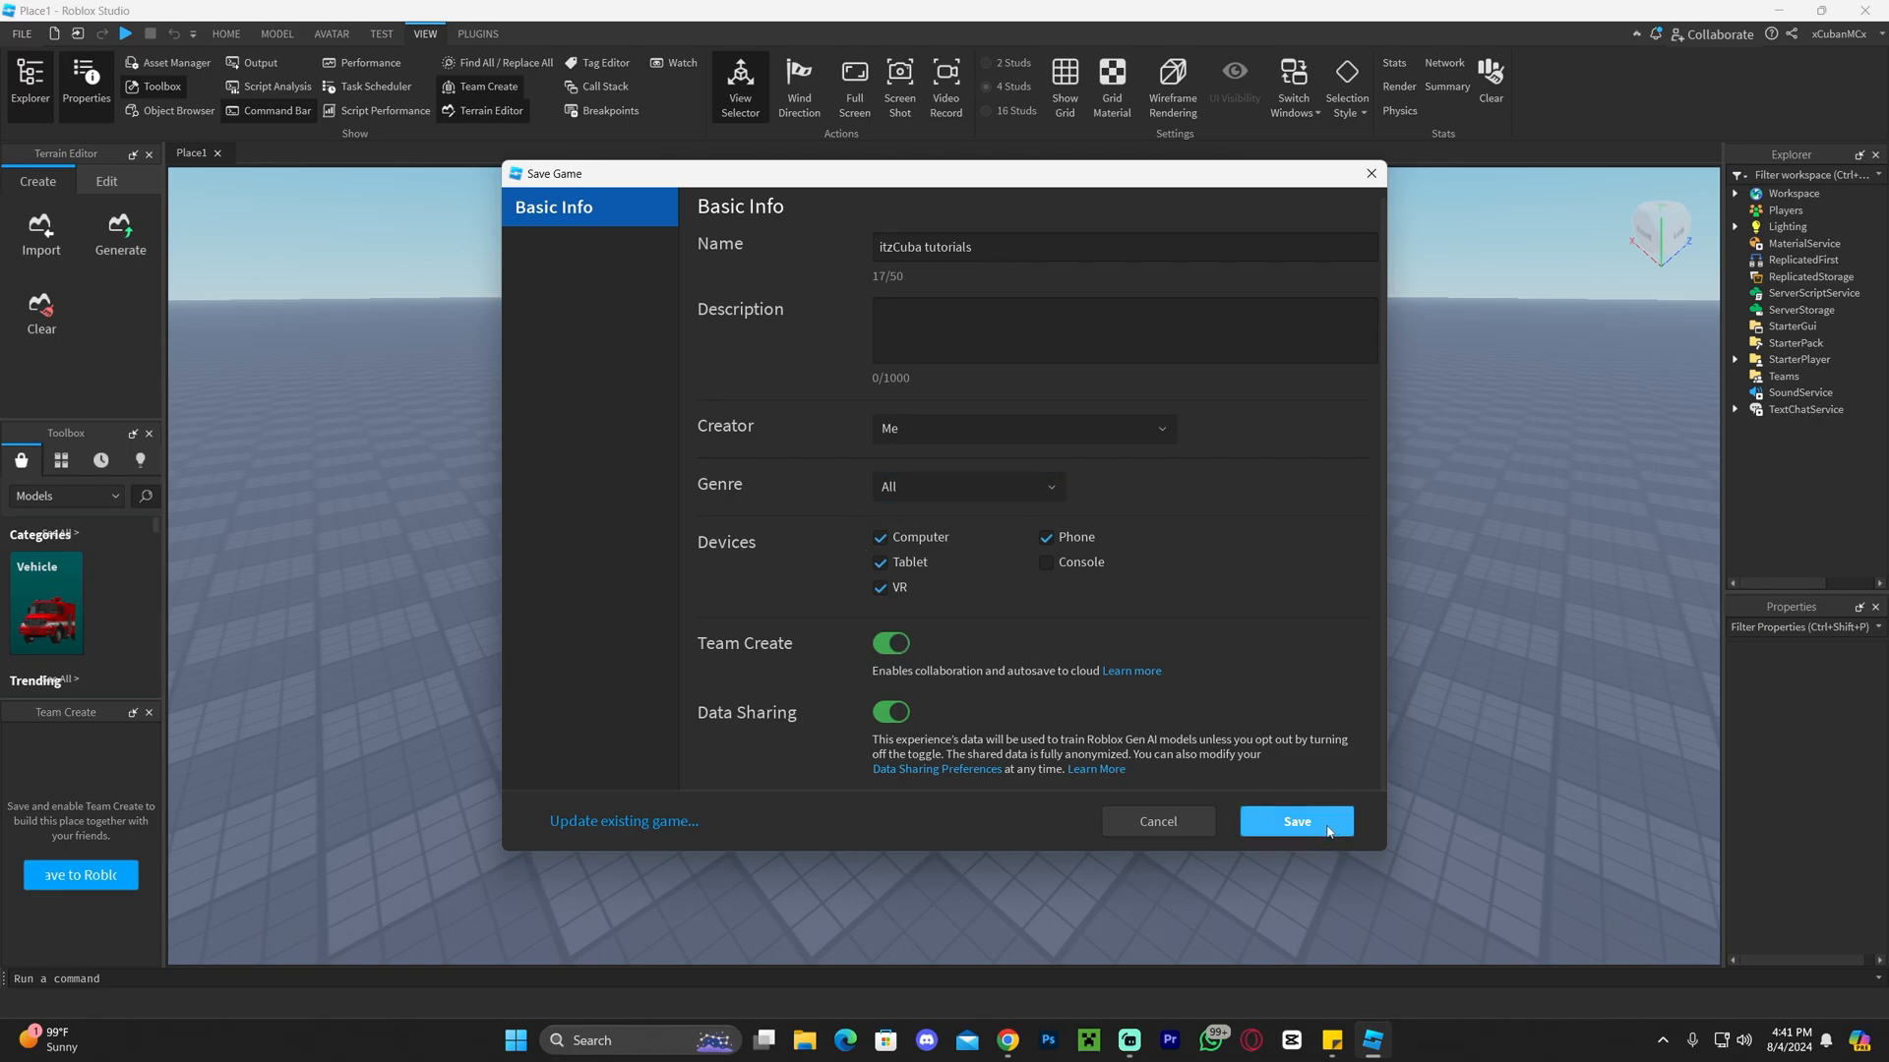
Step: Confirm Save so the place reopens as a Team Create session
left_click(1297, 822)
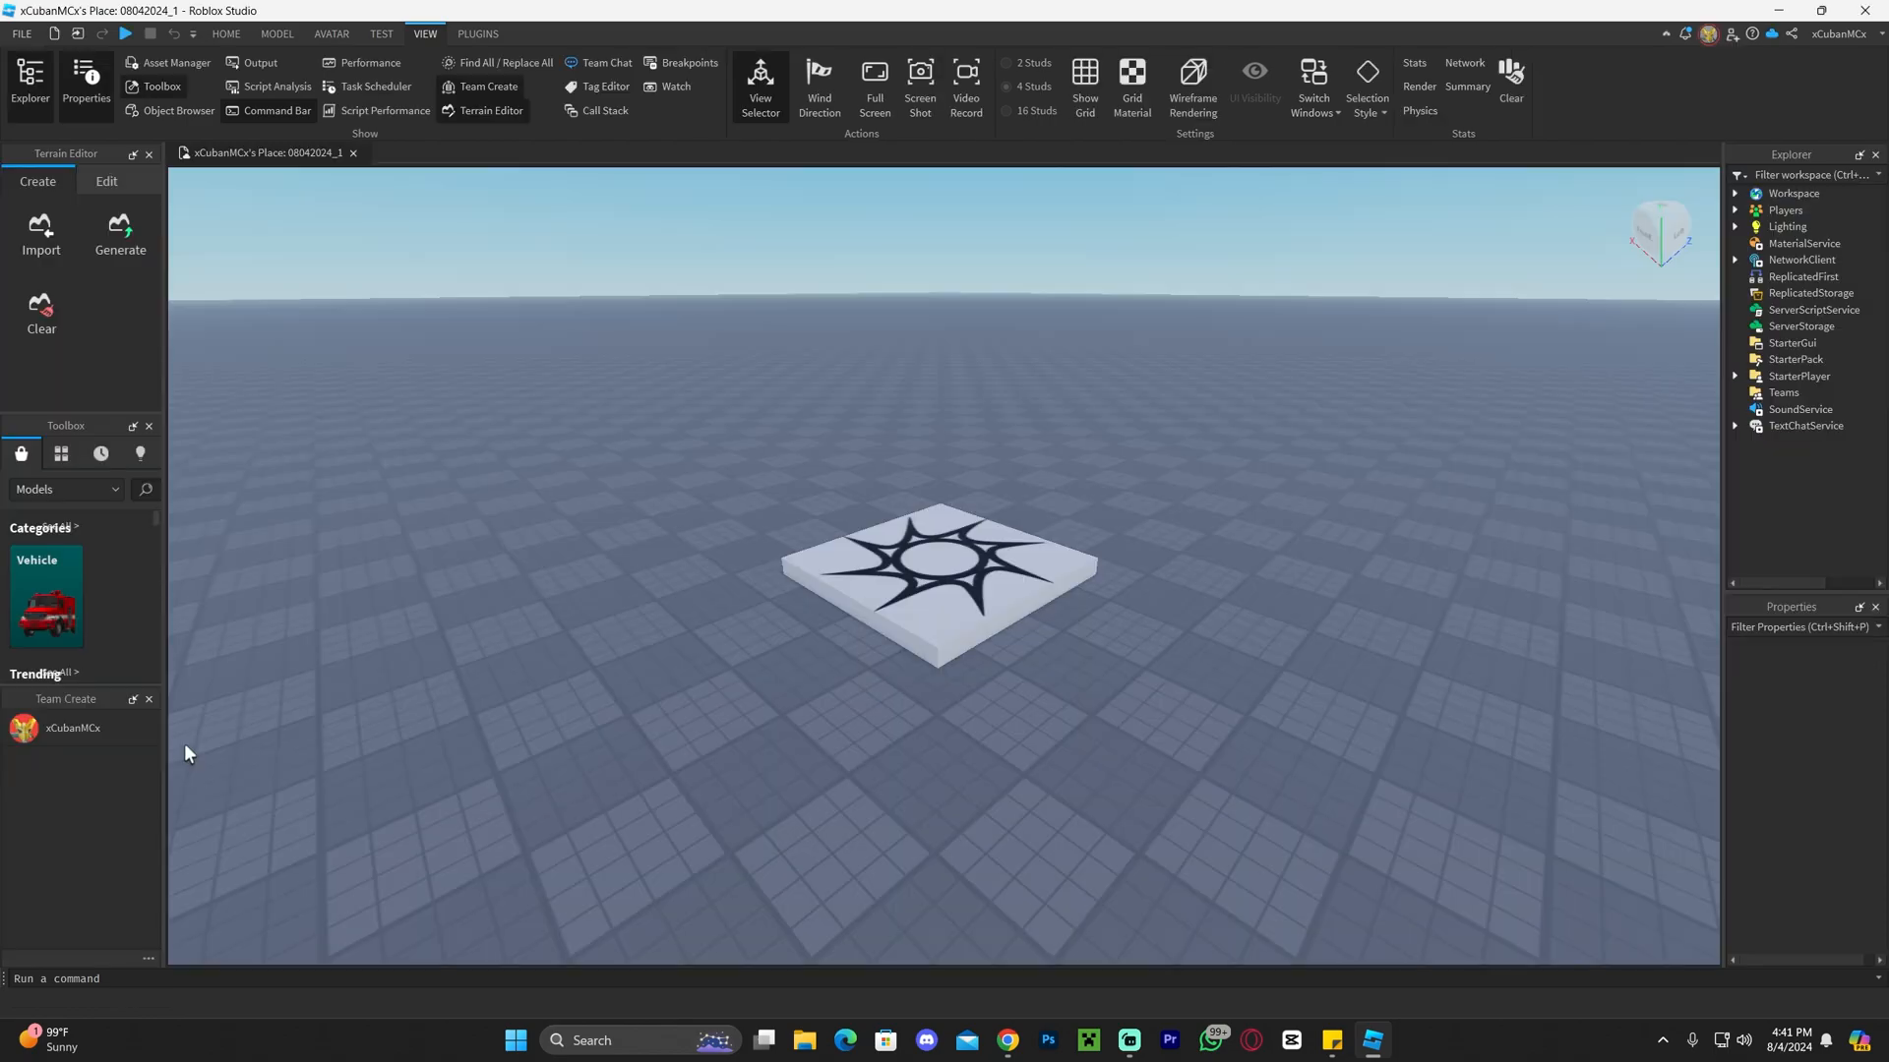
mouse_move(108, 770)
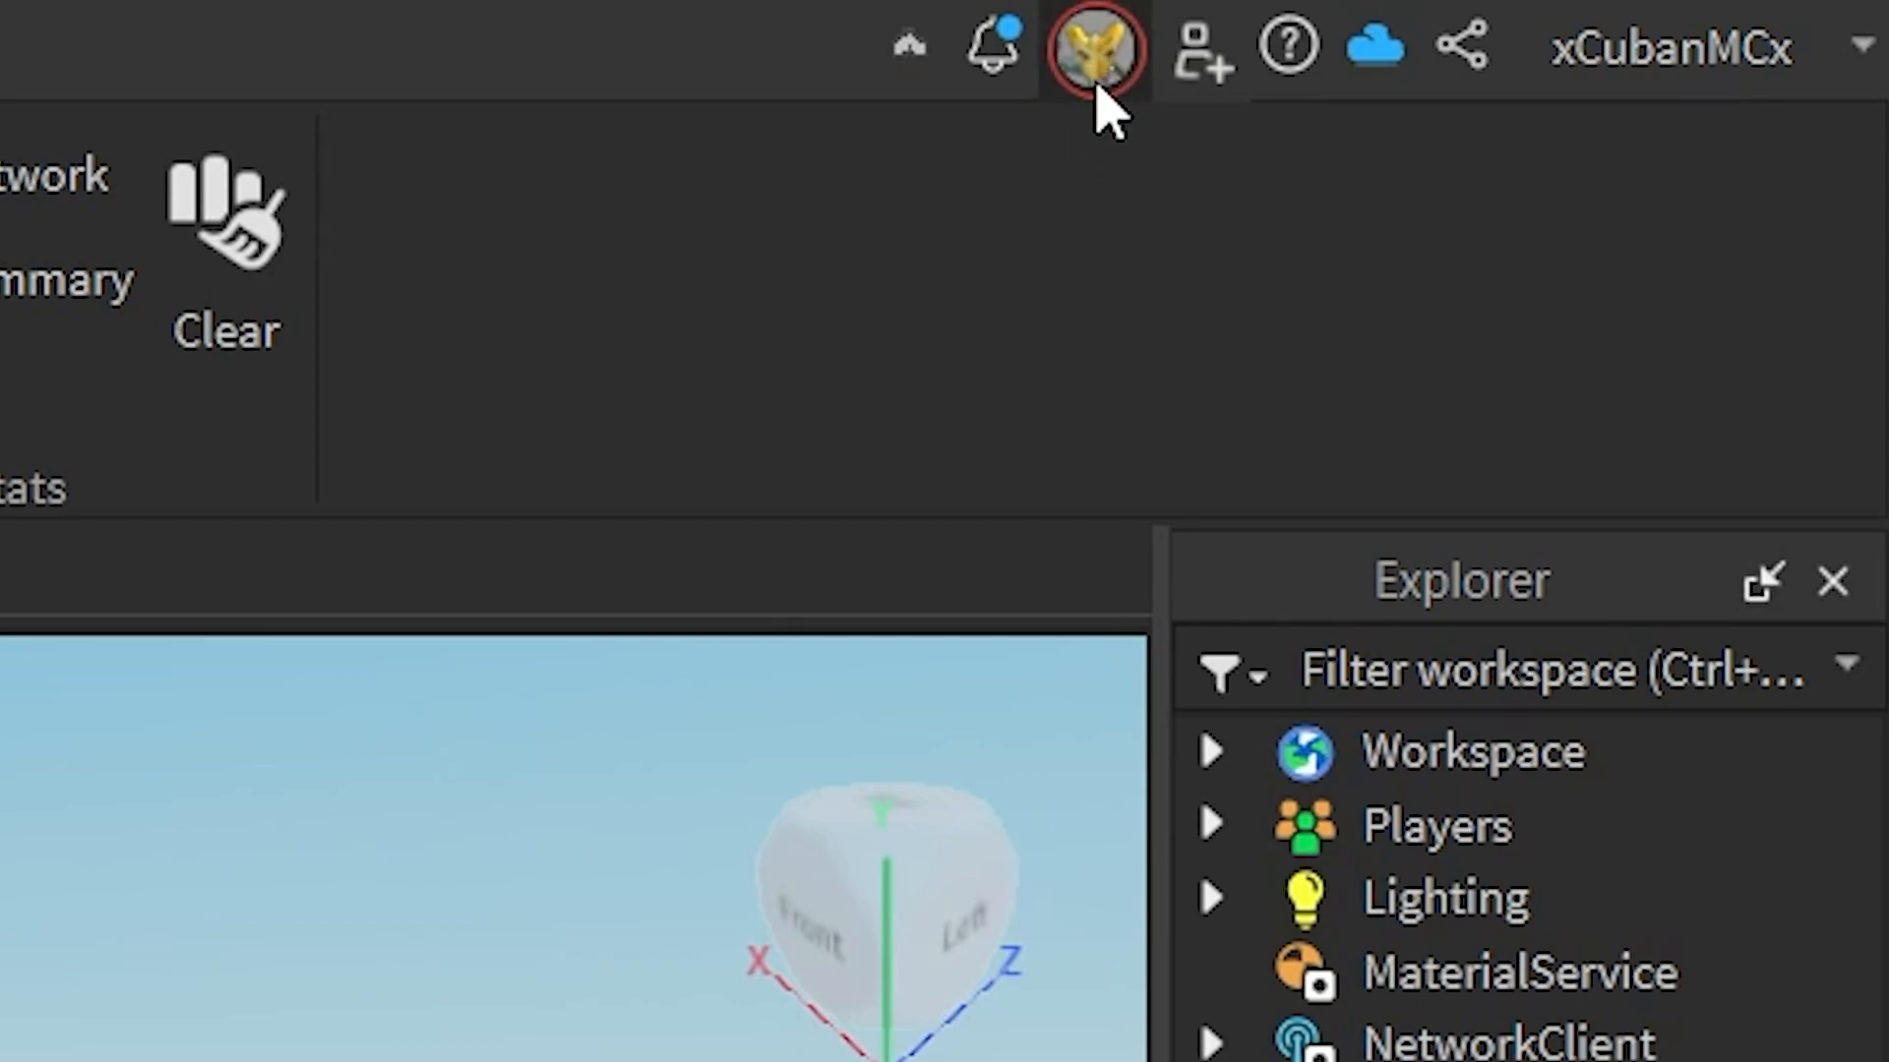
mouse_move(1197, 57)
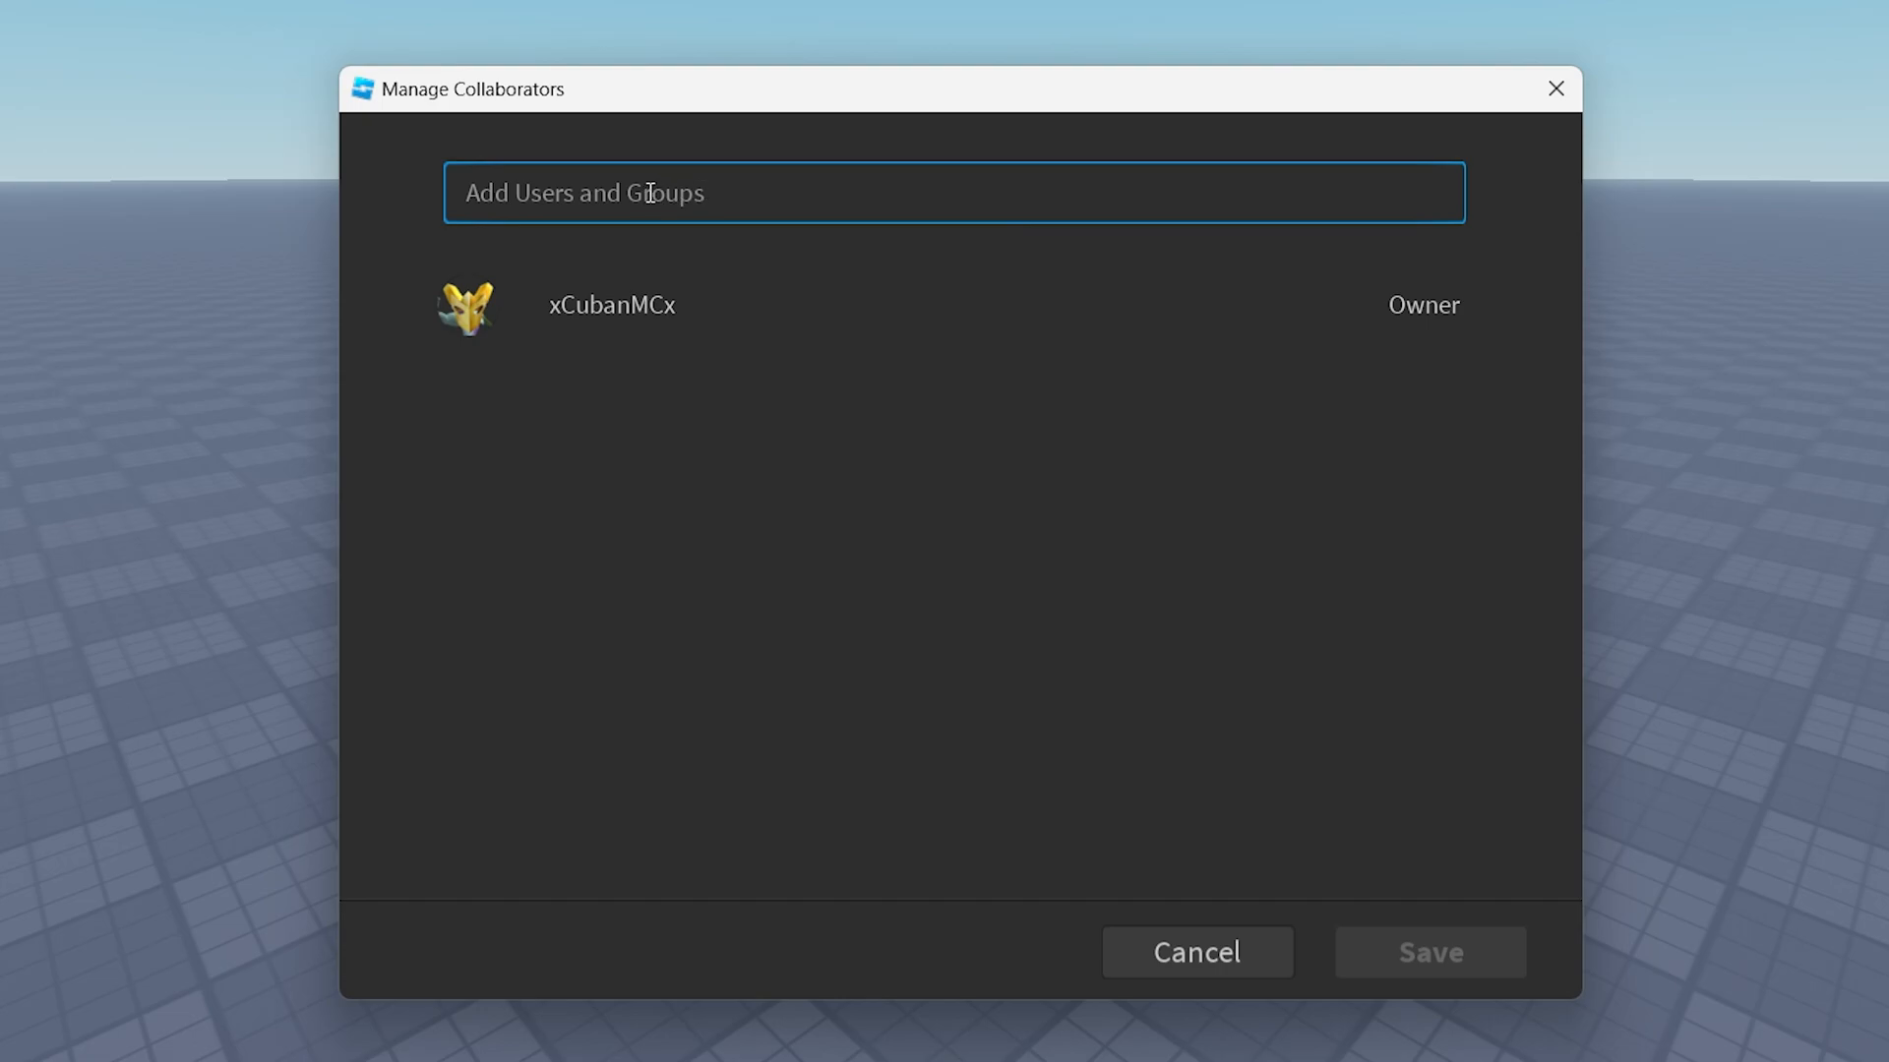
mouse_move(622, 193)
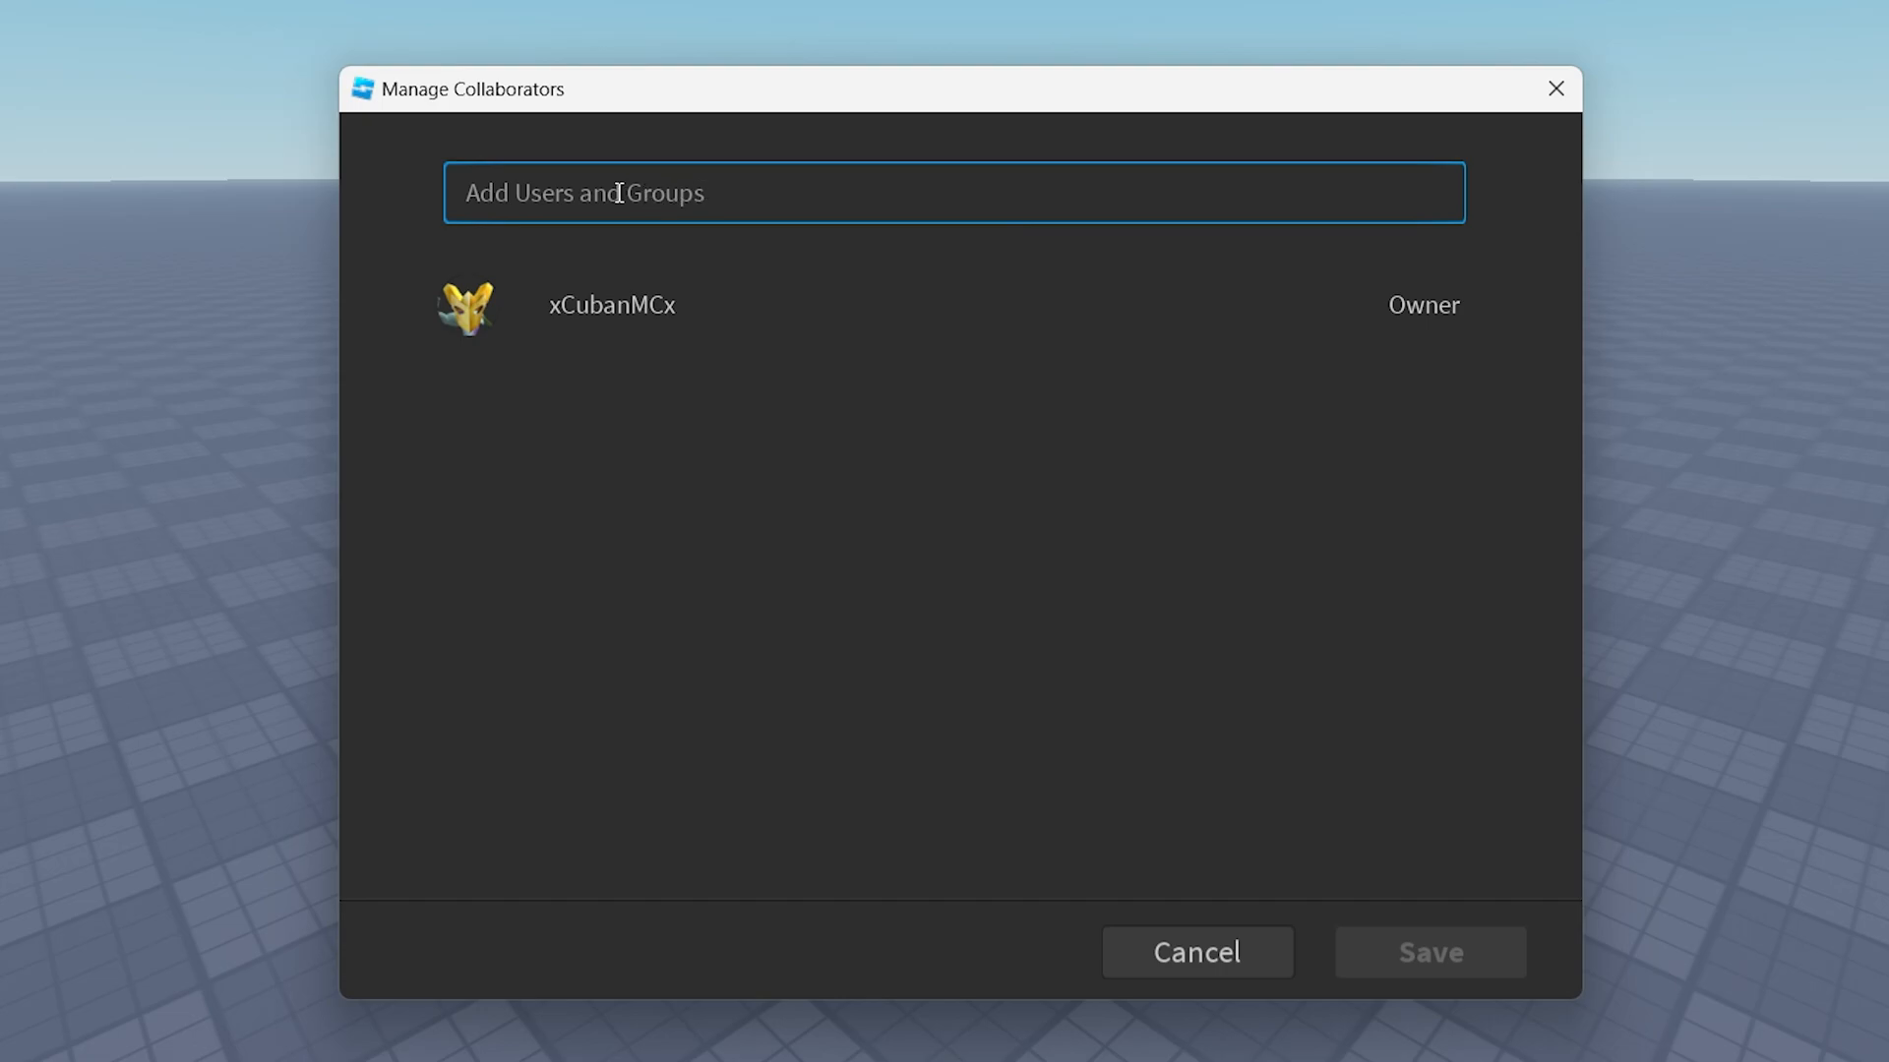
type("anorax26")
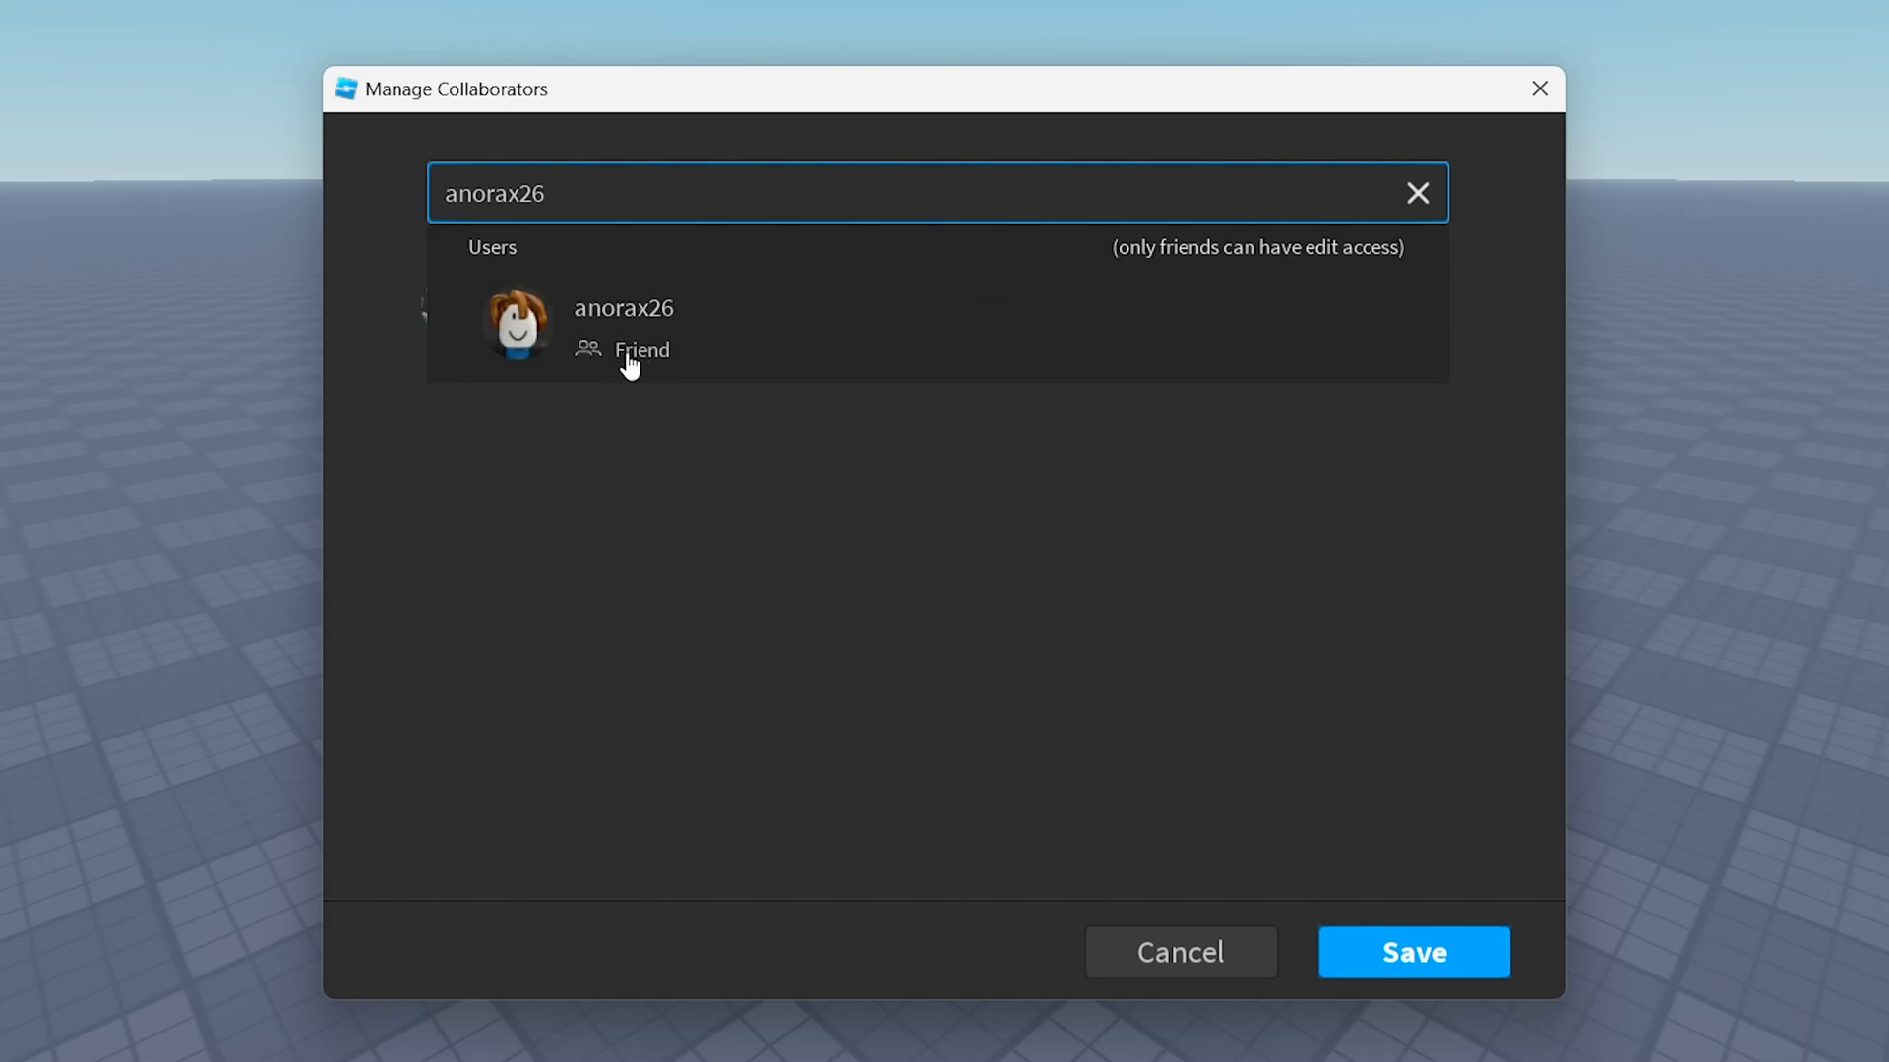
left_click(624, 325)
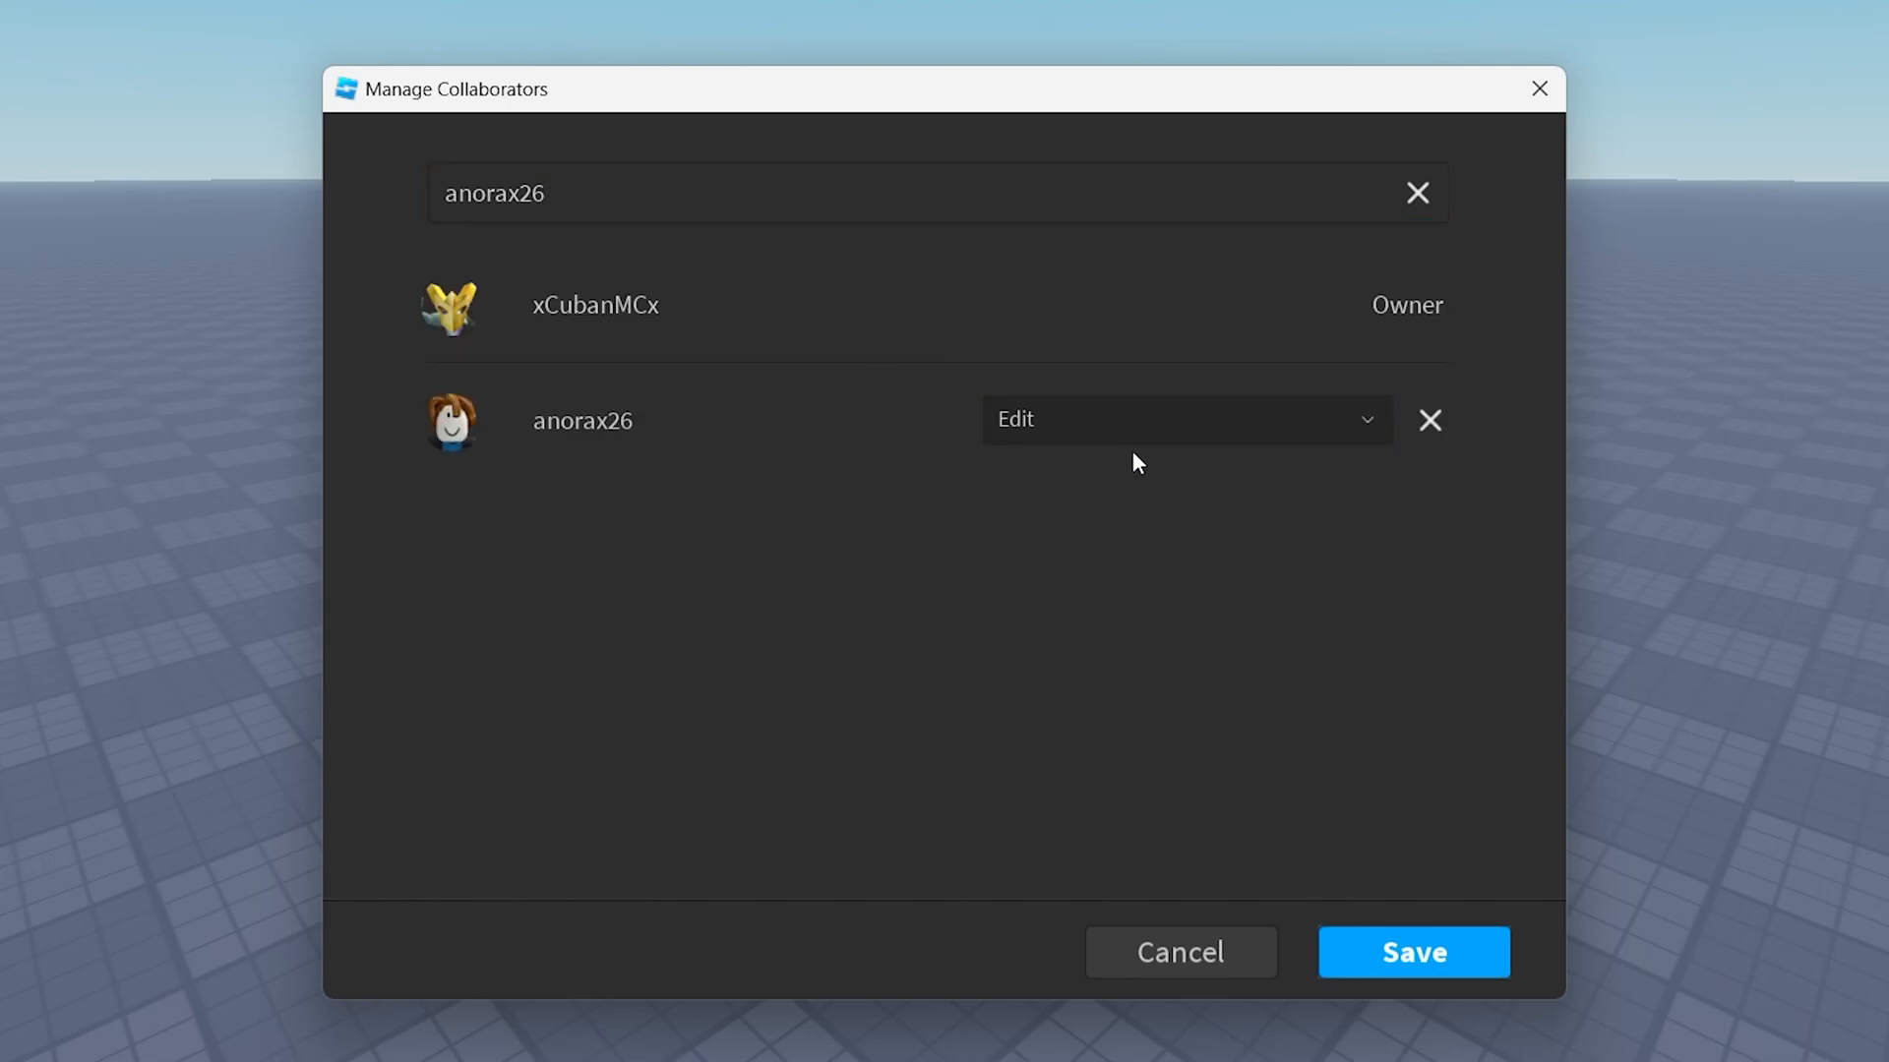
mouse_move(964, 424)
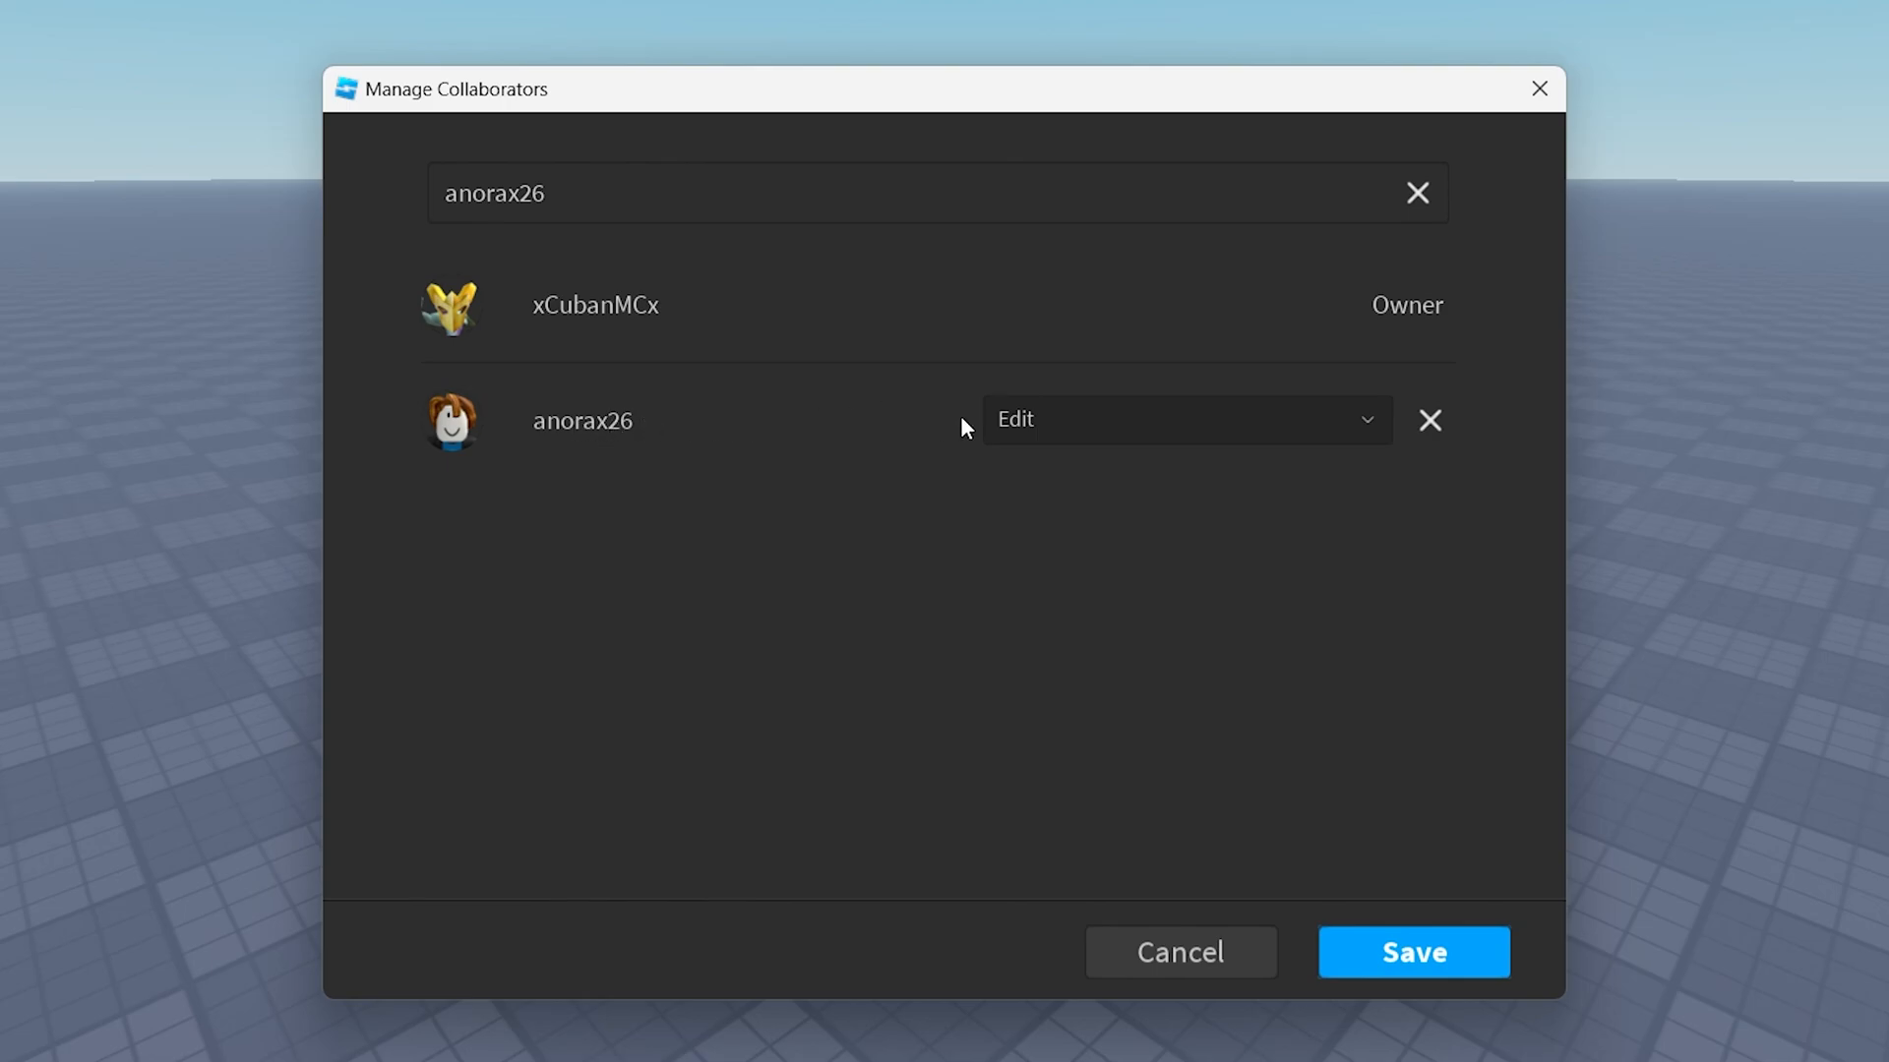
left_click(1188, 420)
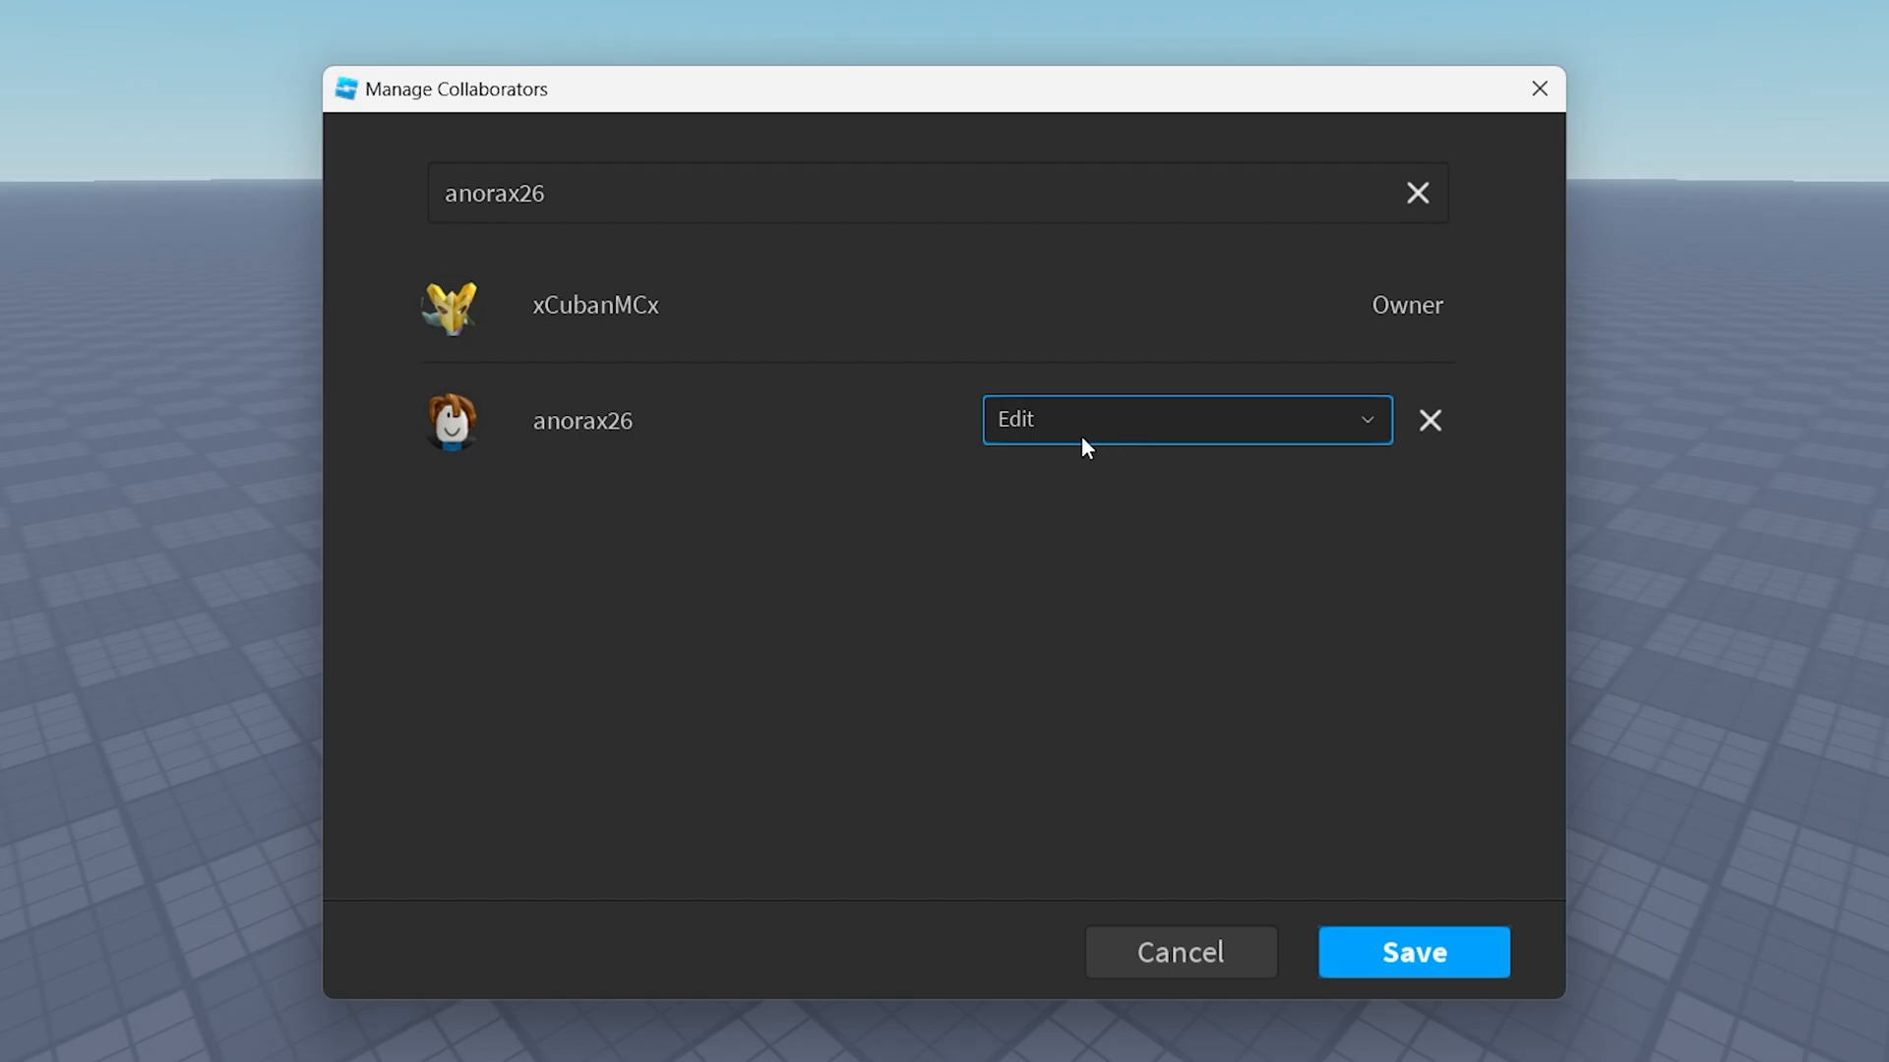
mouse_move(1179, 431)
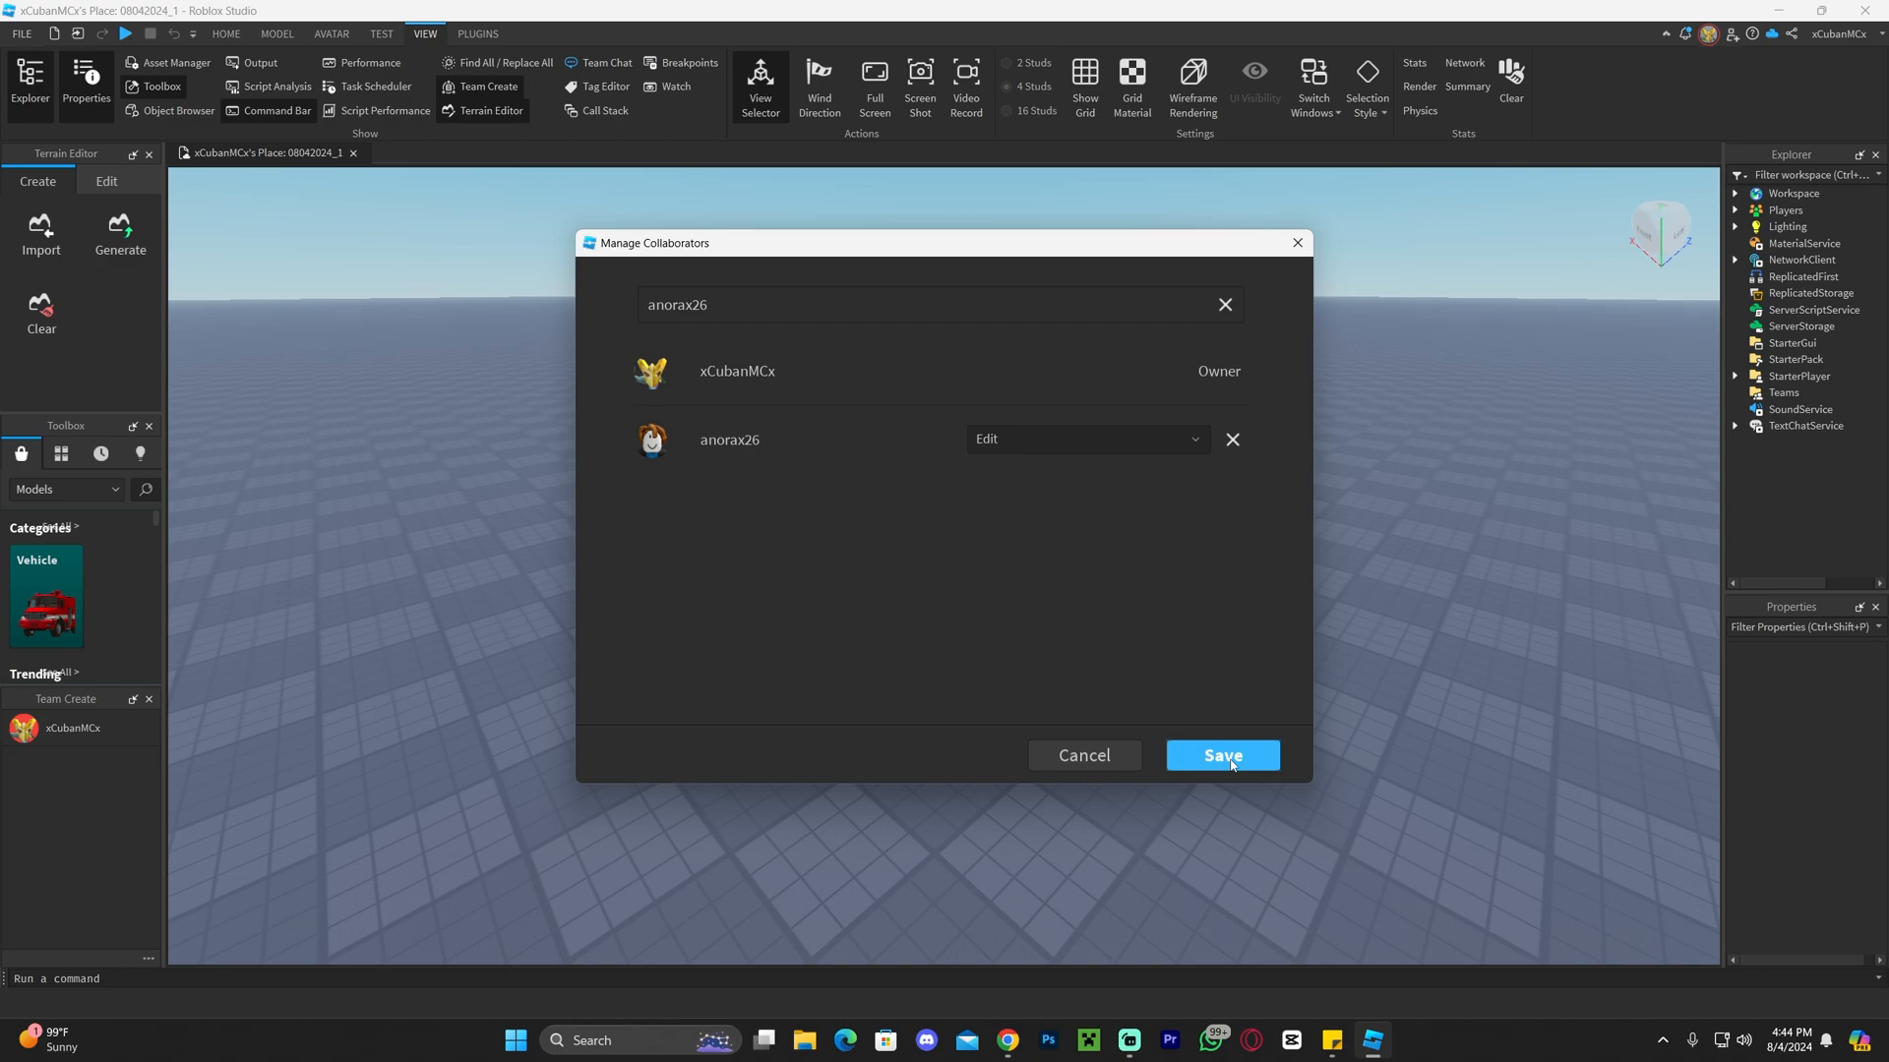
left_click(1222, 755)
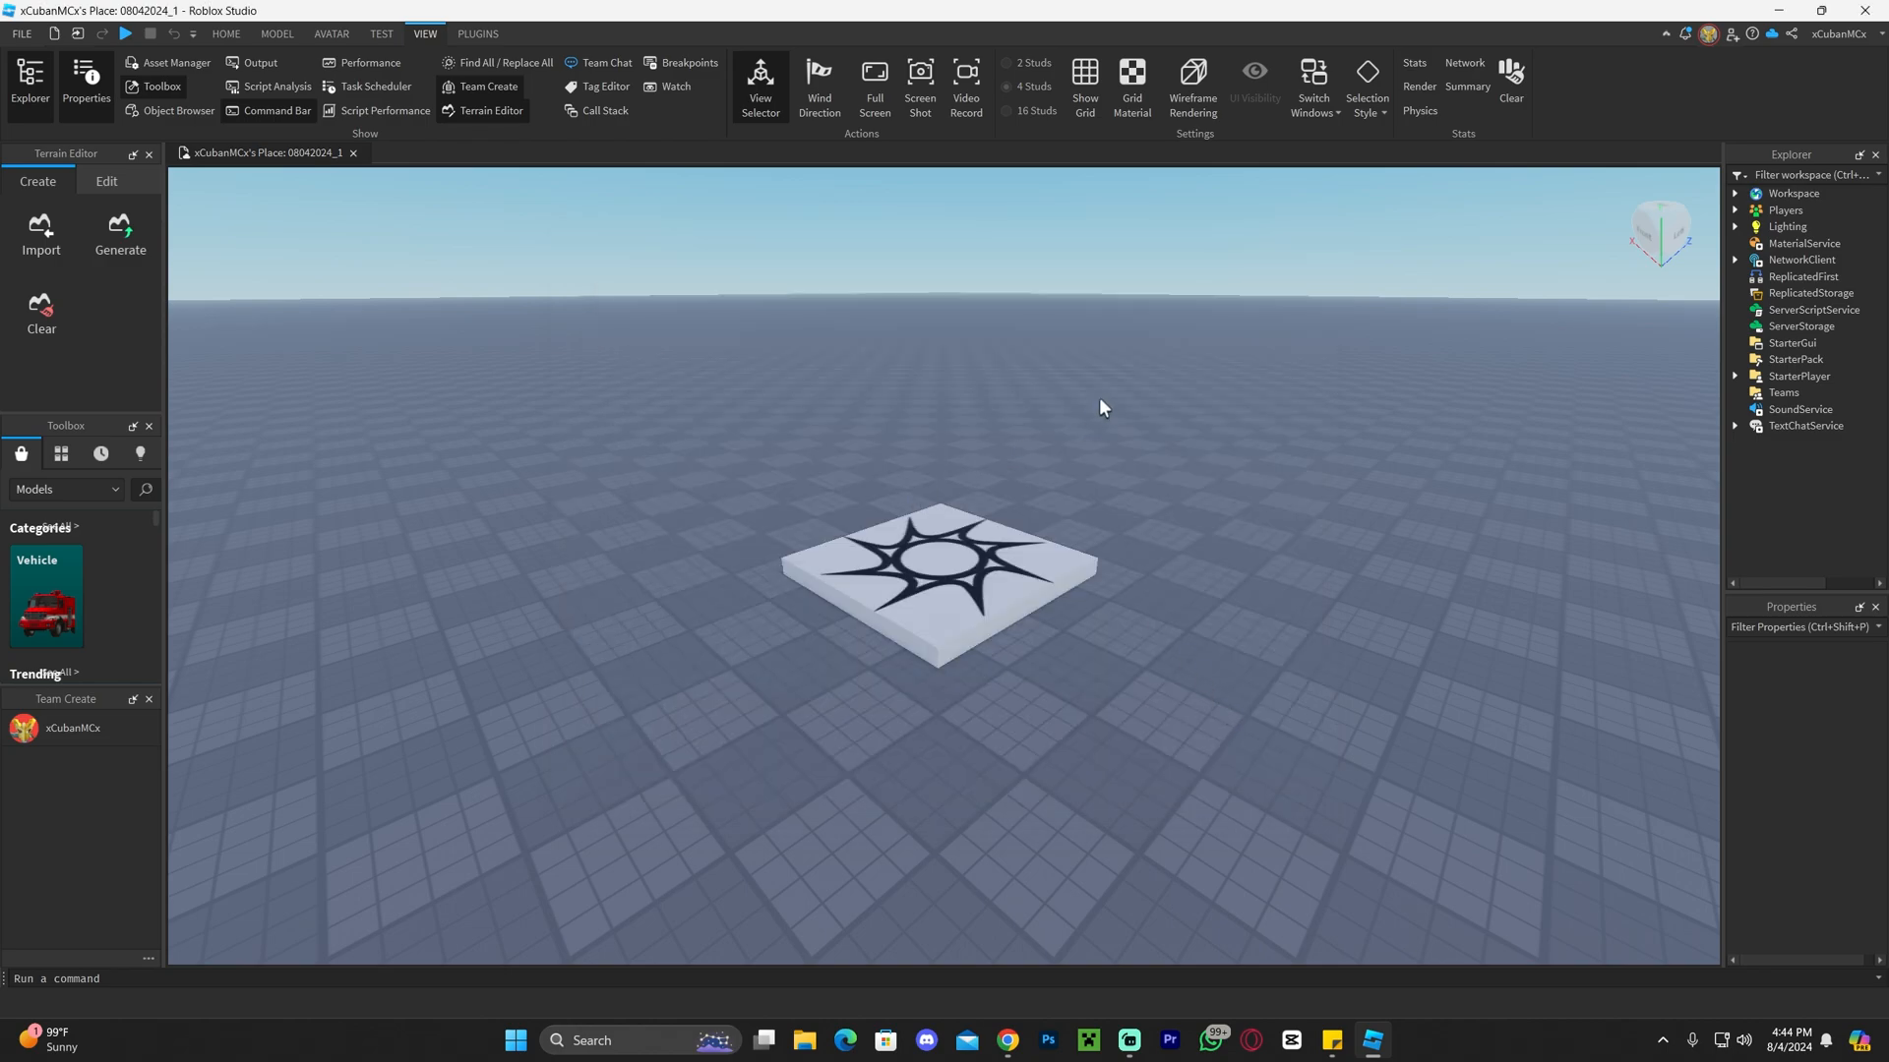
mouse_move(1108, 373)
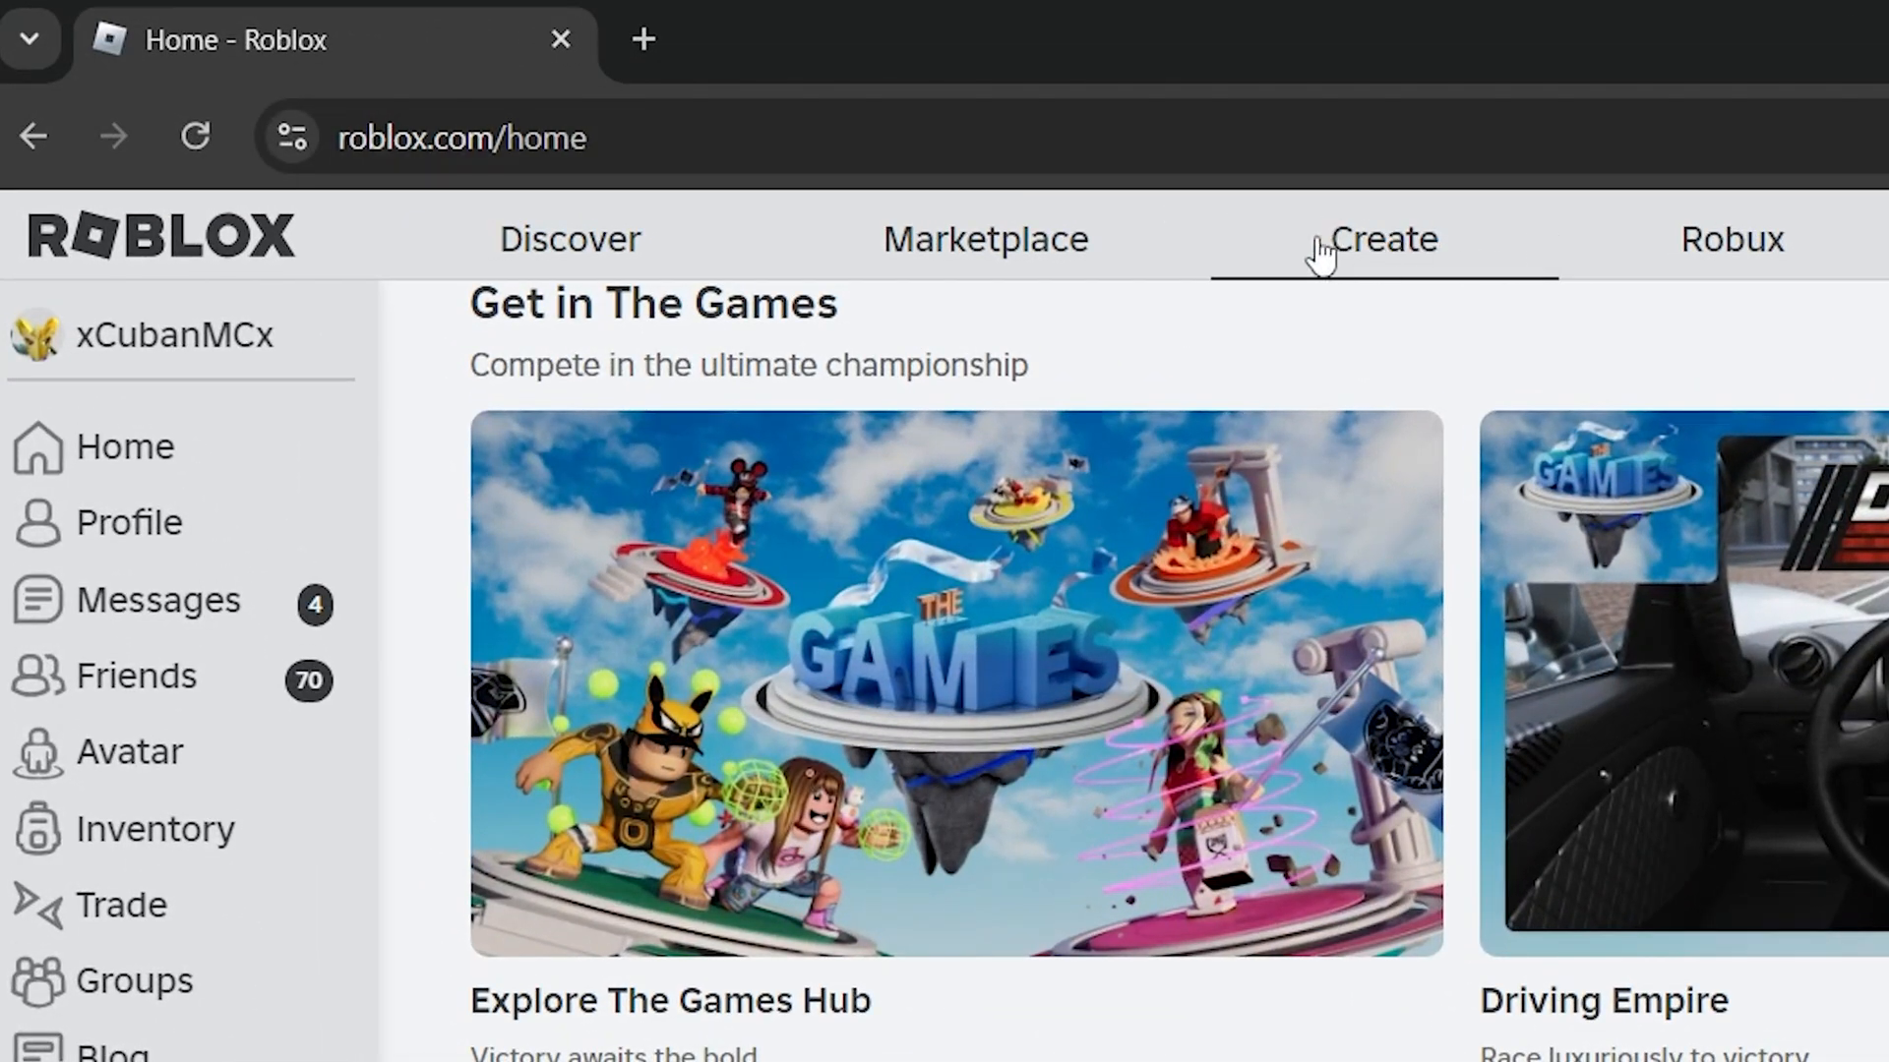
Step: Copy the itzCuba tutorials experience URL from the Creator Hub card menu
left_click(1384, 240)
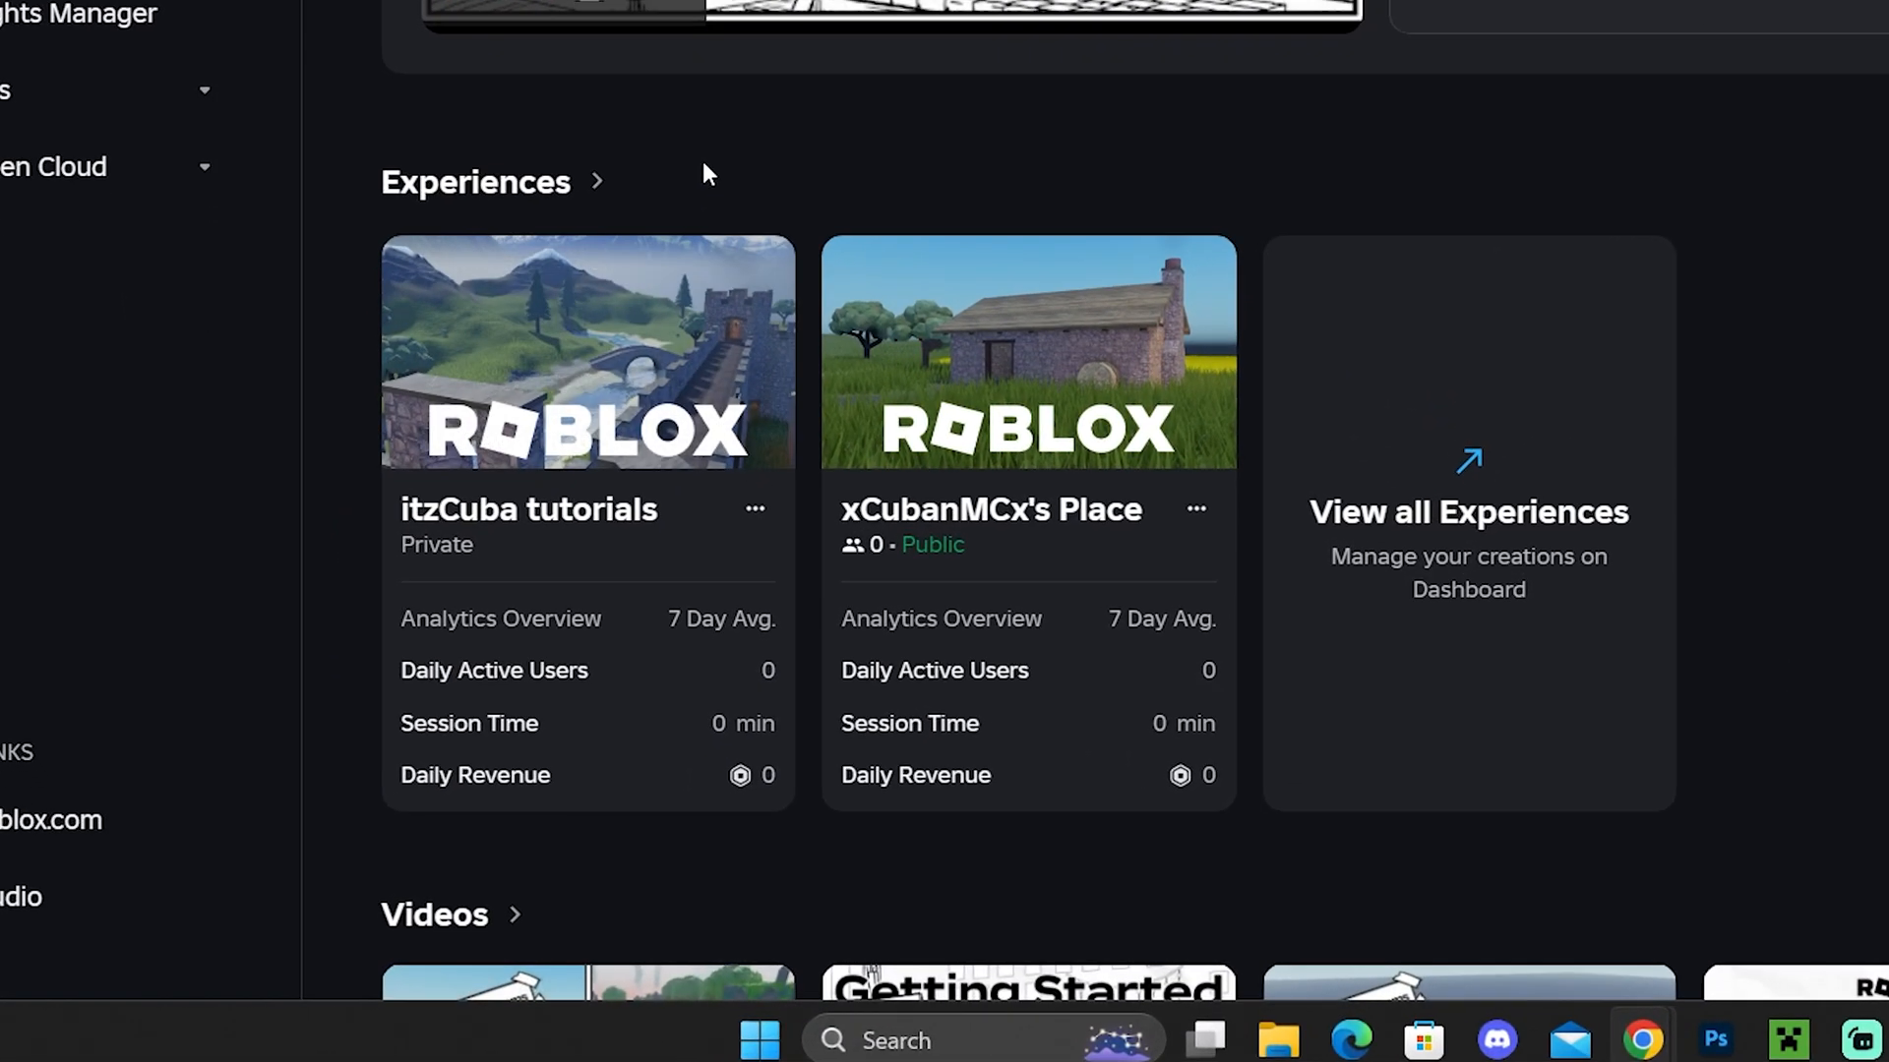
mouse_move(648, 195)
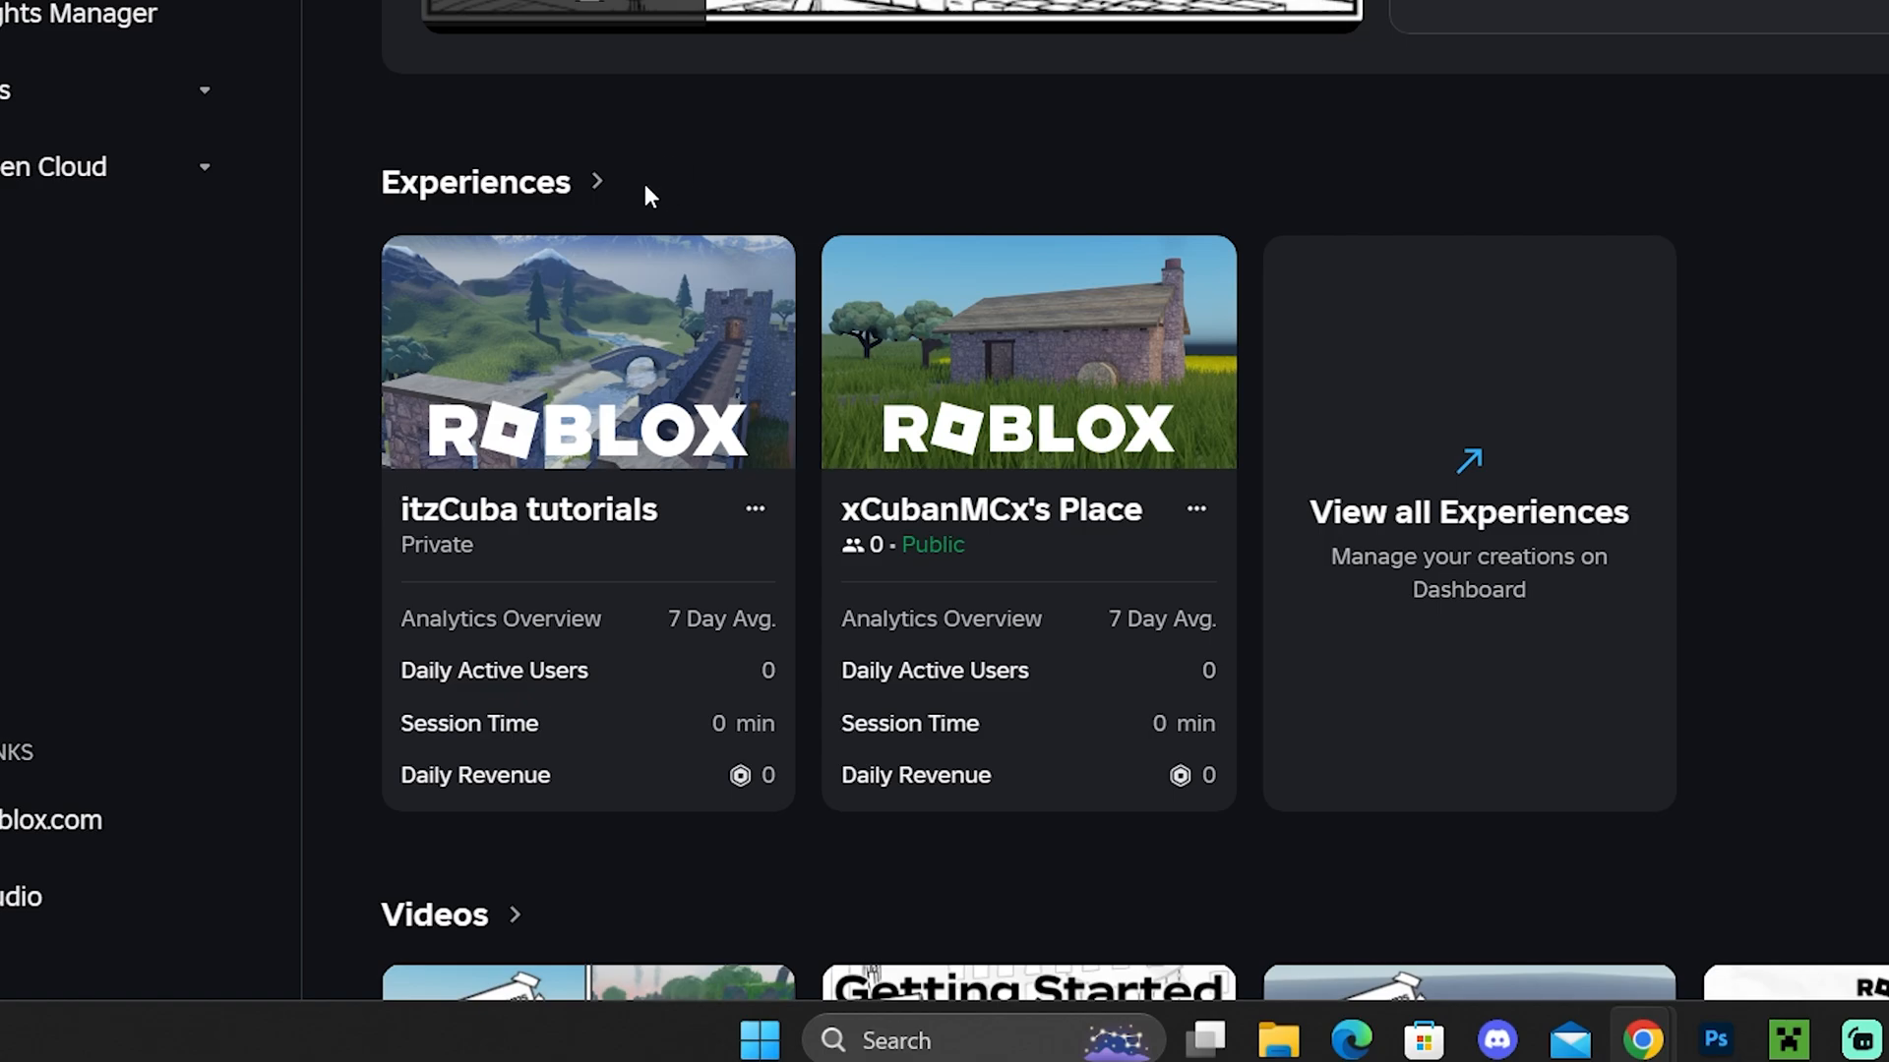
mouse_move(716, 545)
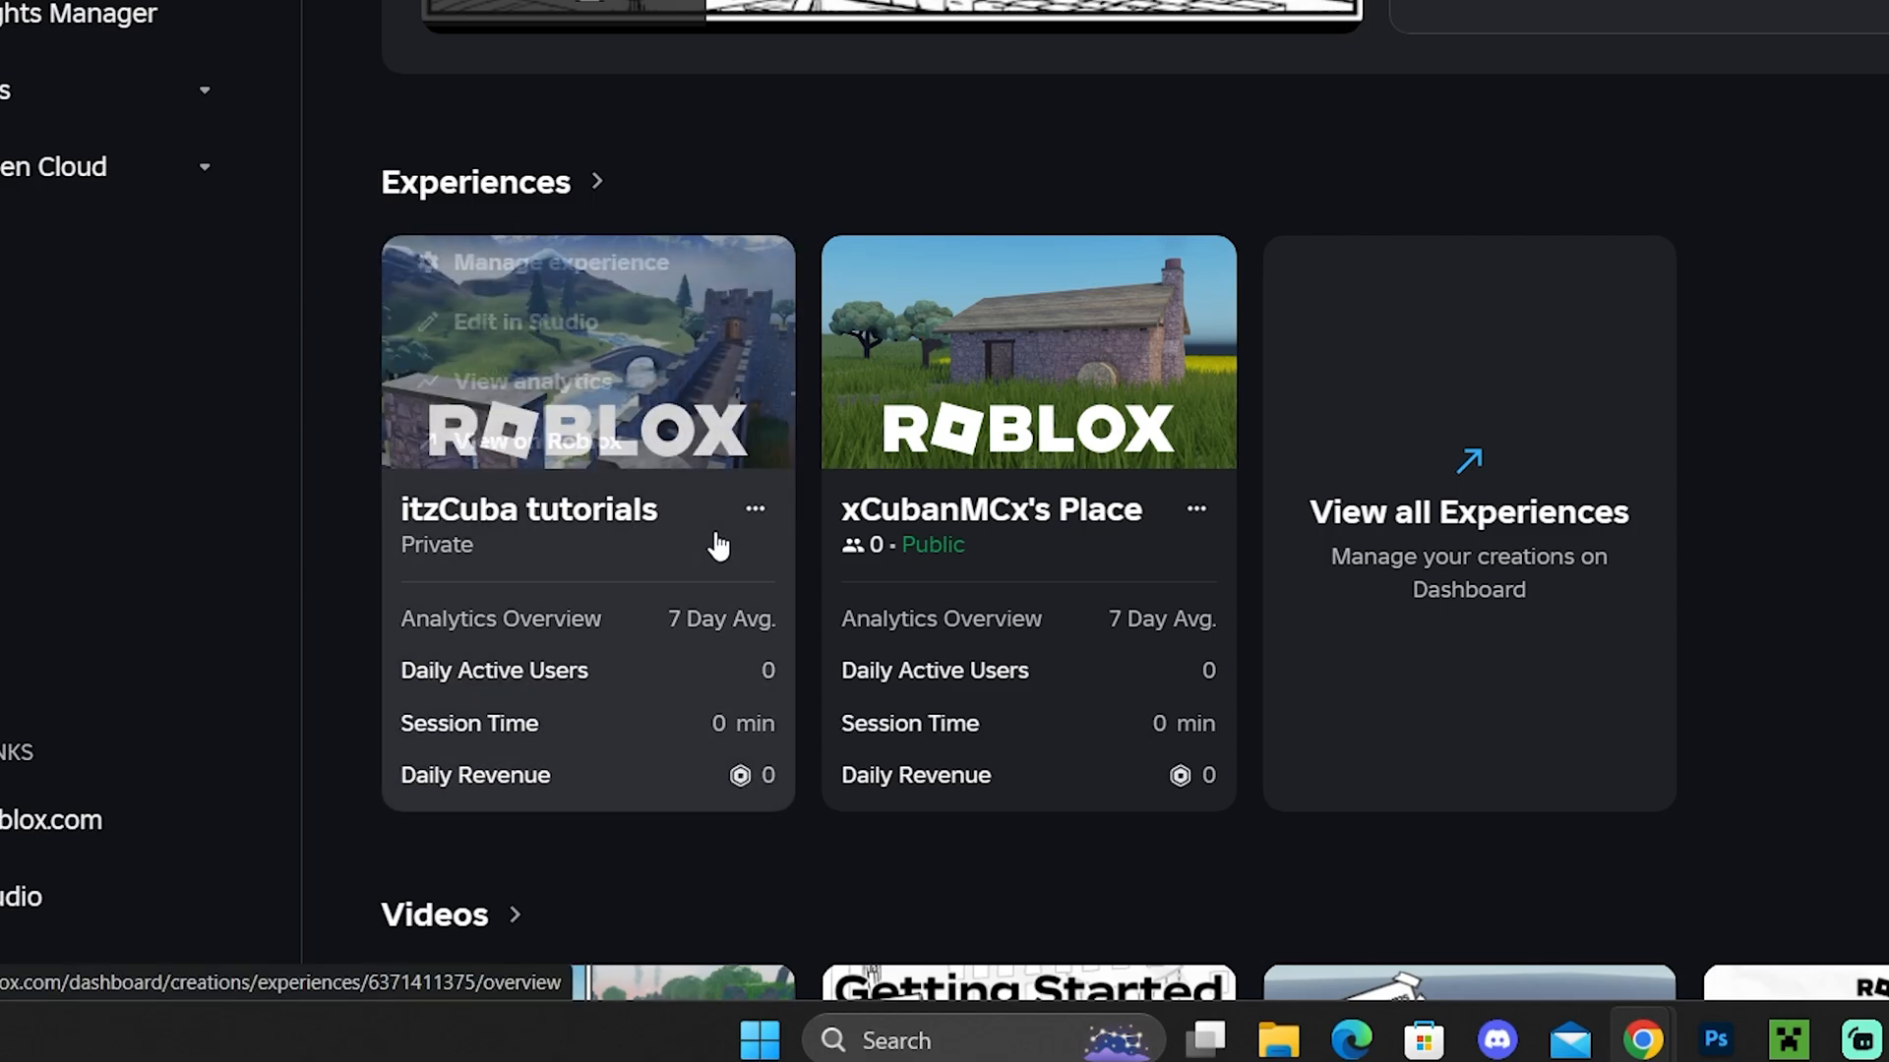
left_click(820, 241)
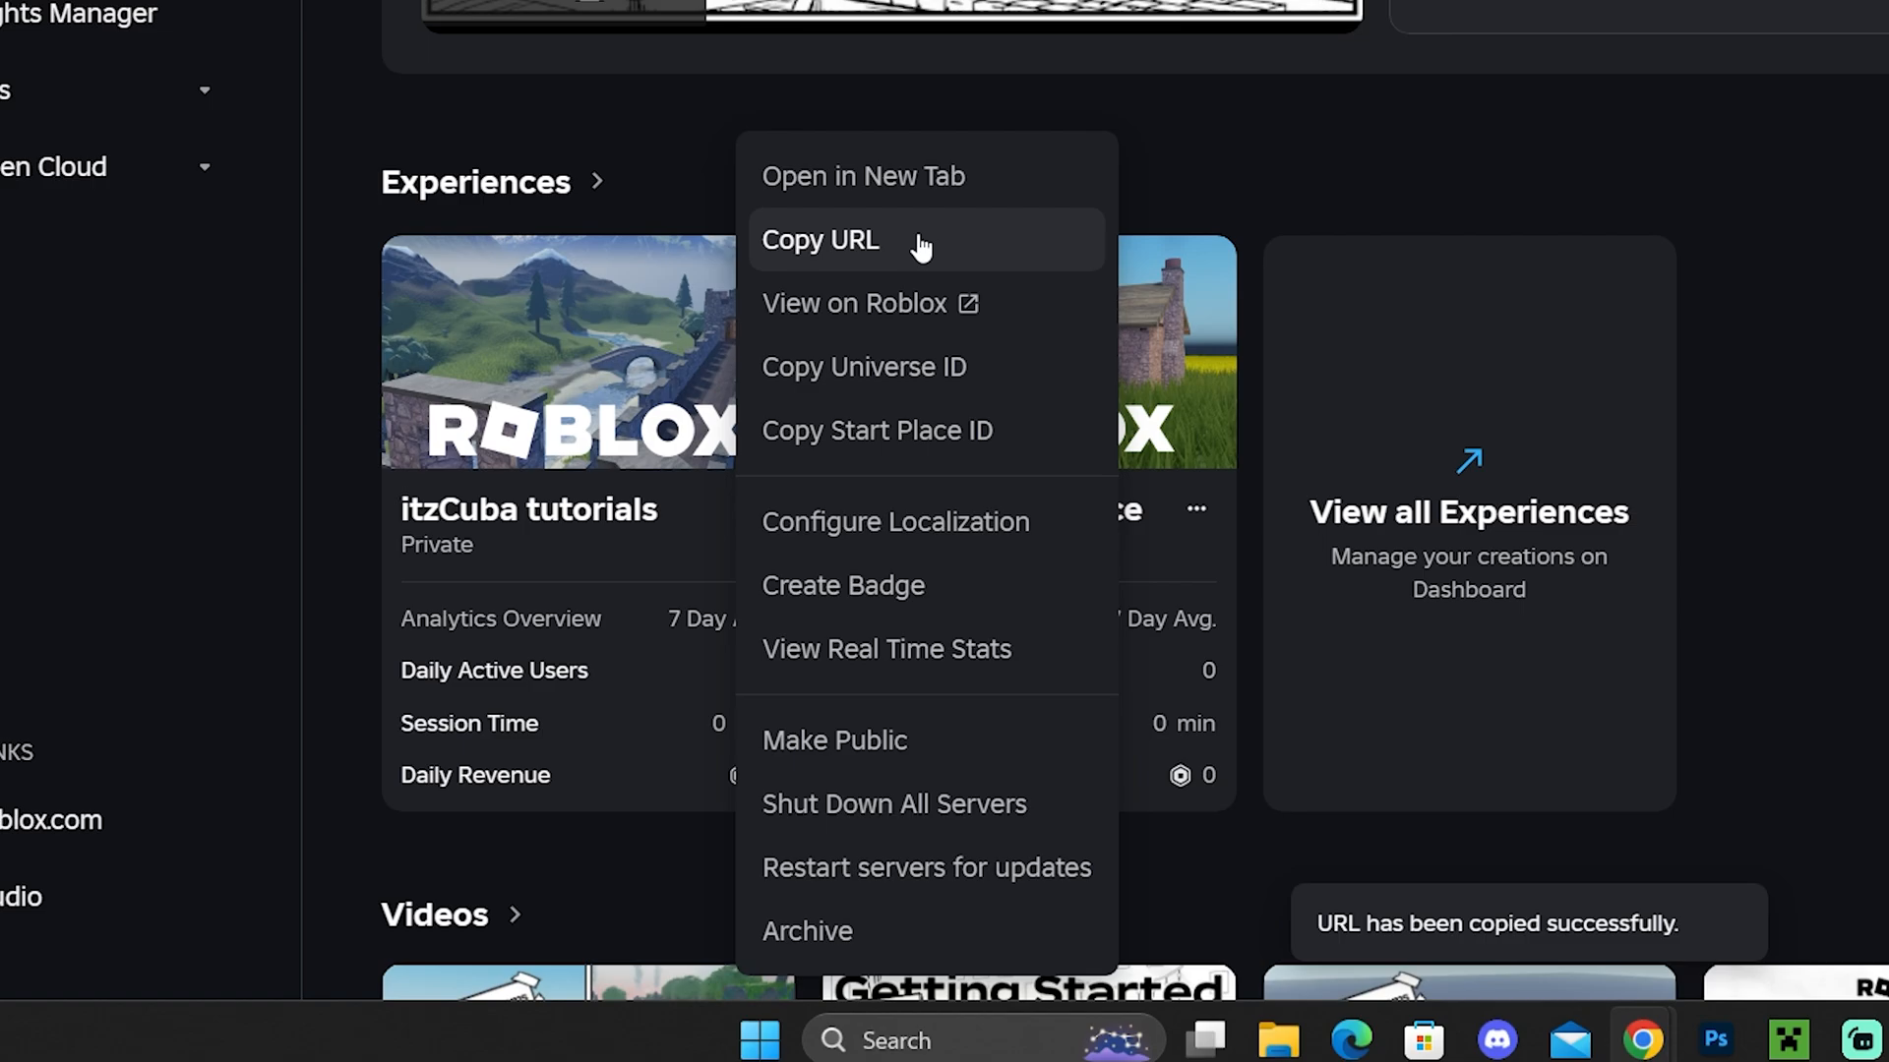